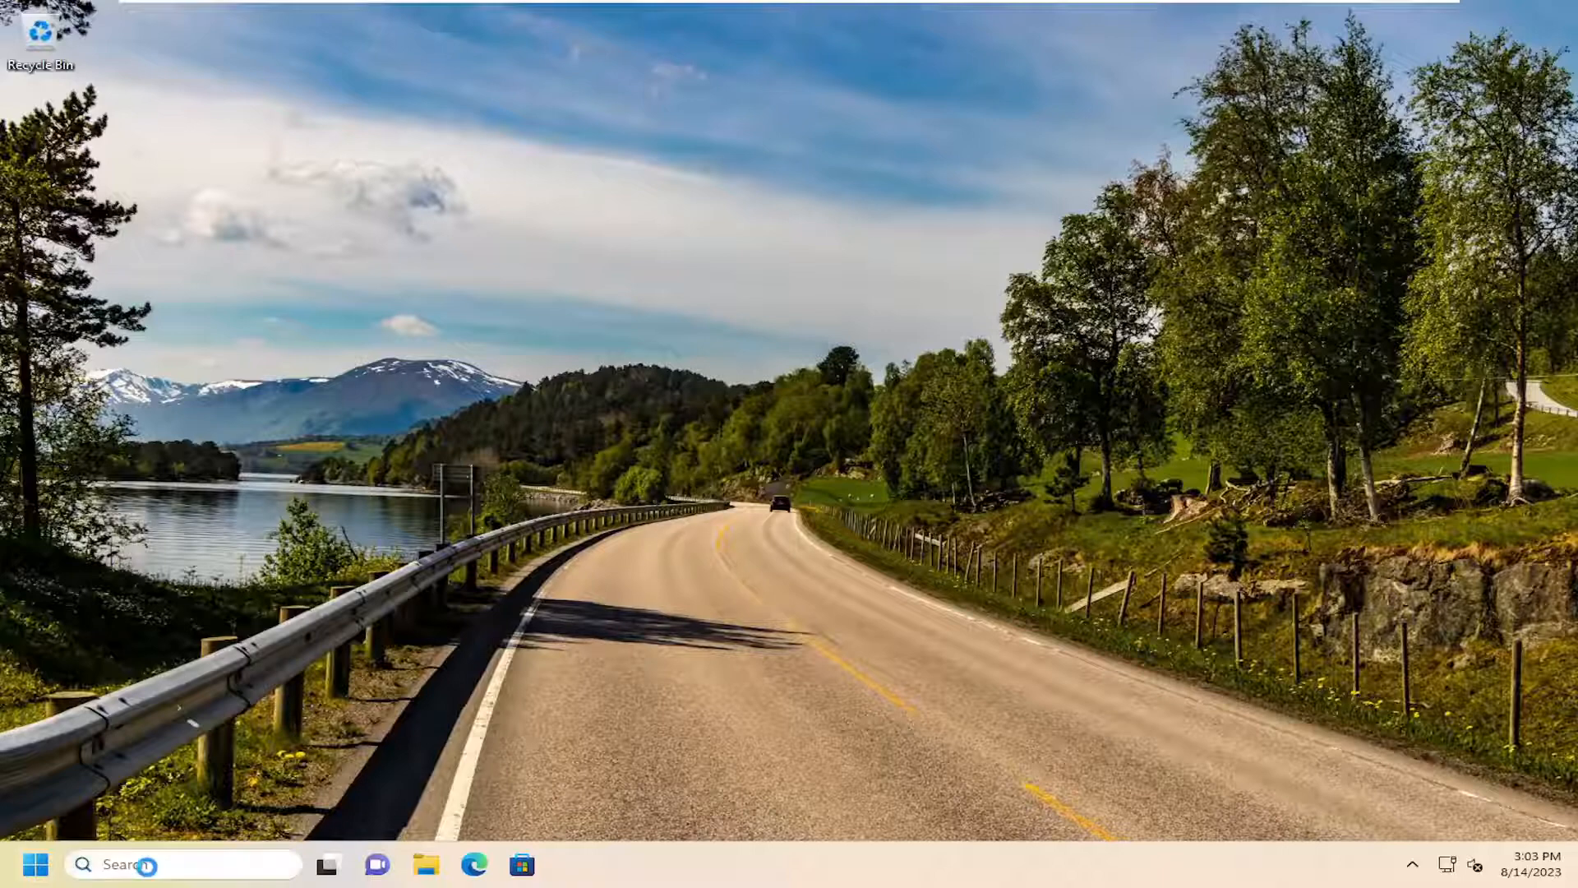
Search 'troubleshoot settings' and run the Audio troubleshooter from Other troubleshooters
{"action": "type", "text": "troubleshoot settings"}
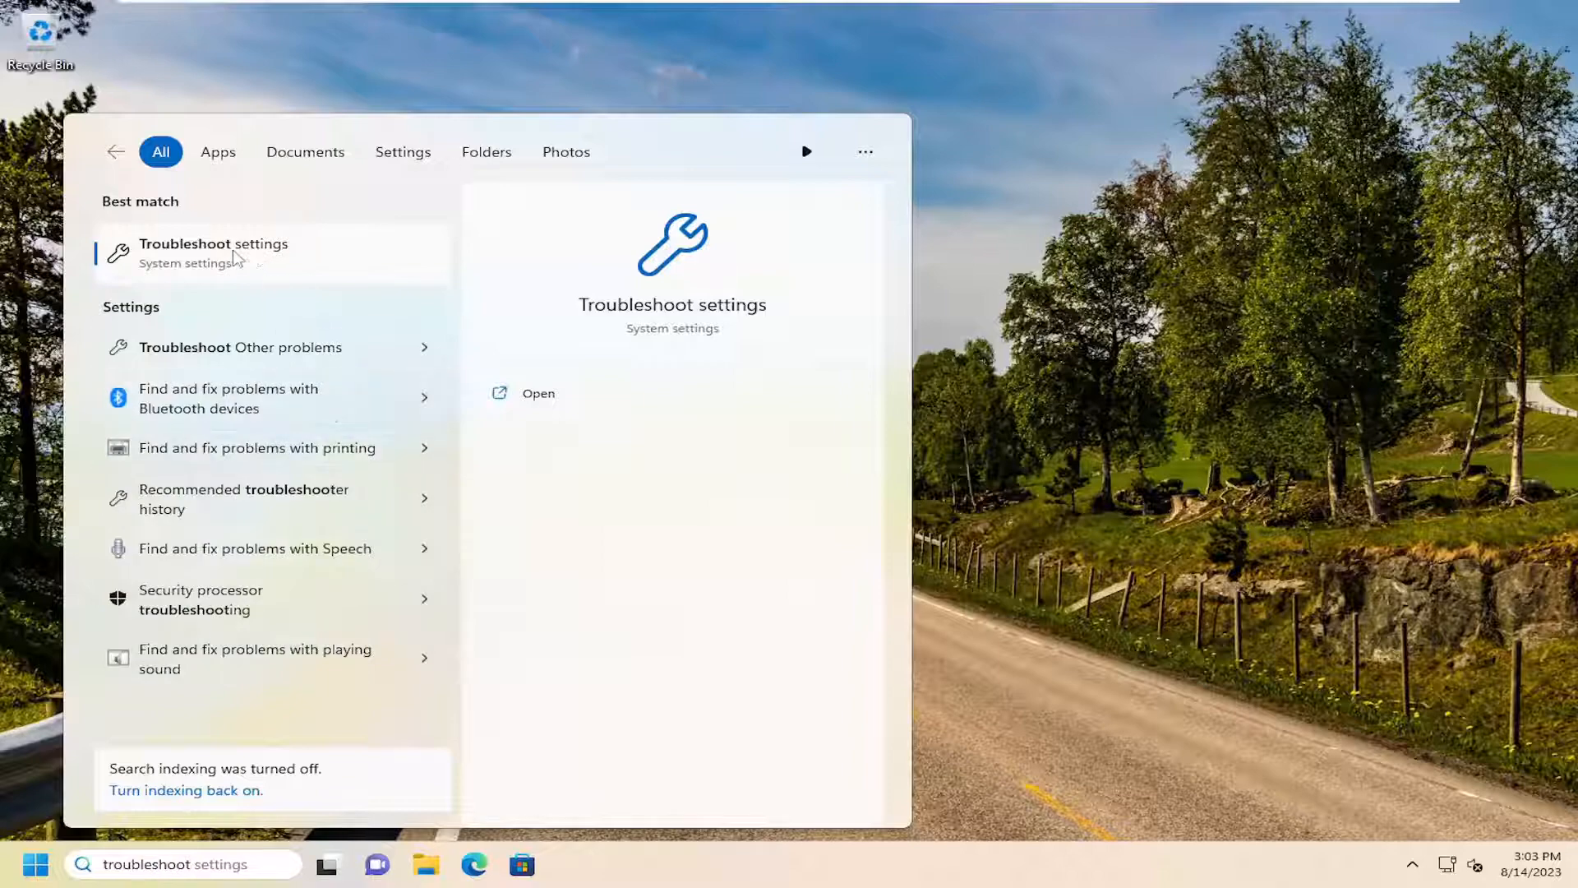
{"action": "left_click", "coordinate": [538, 393]}
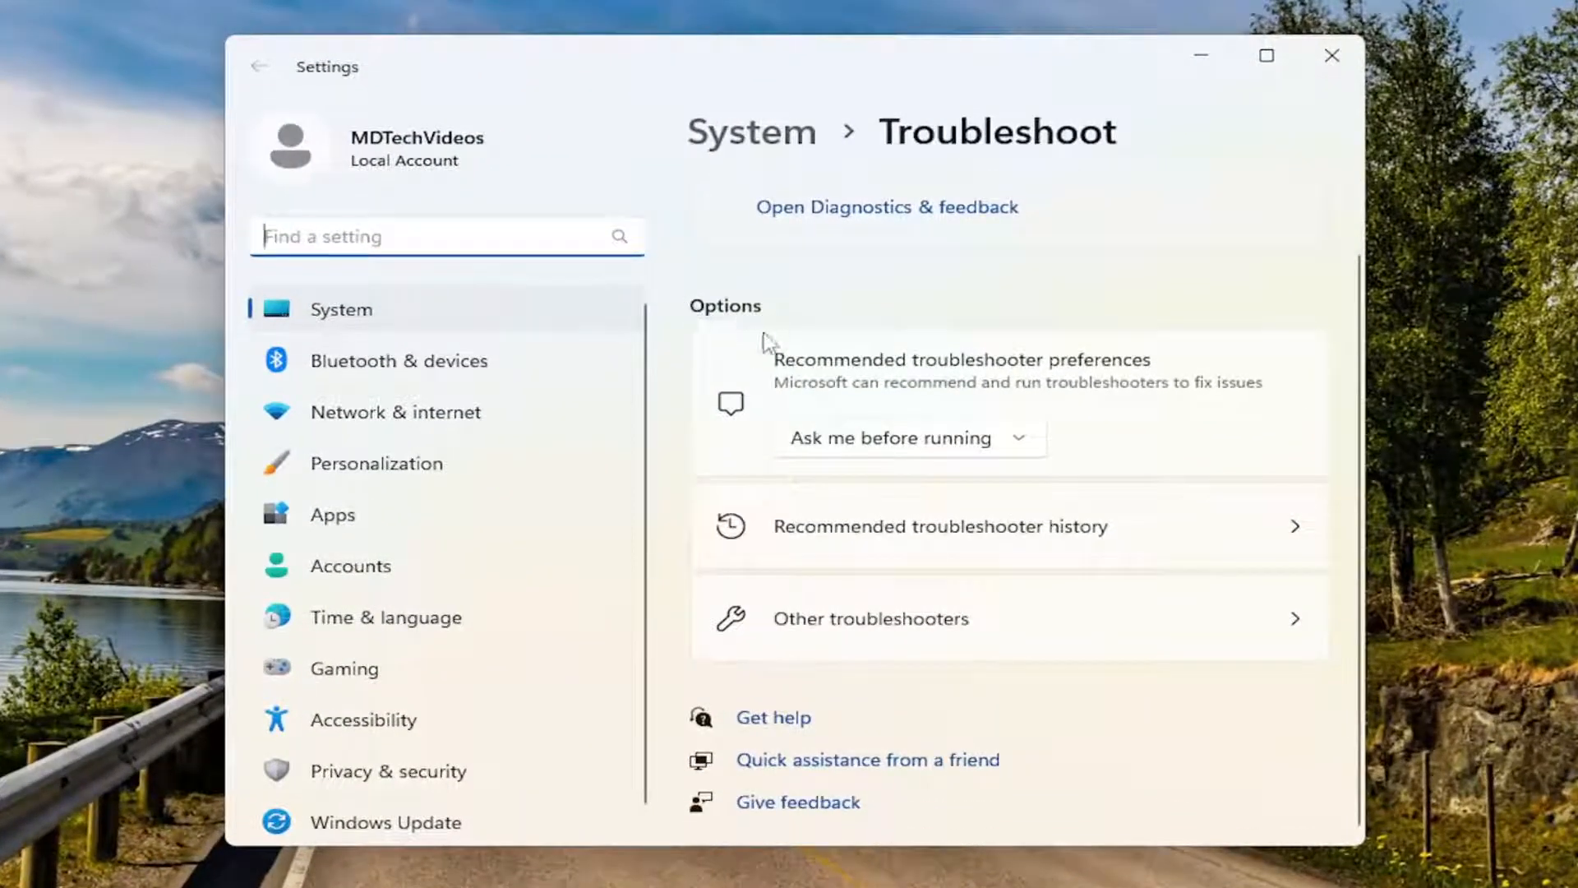
{"action": "left_click", "coordinate": [870, 618]}
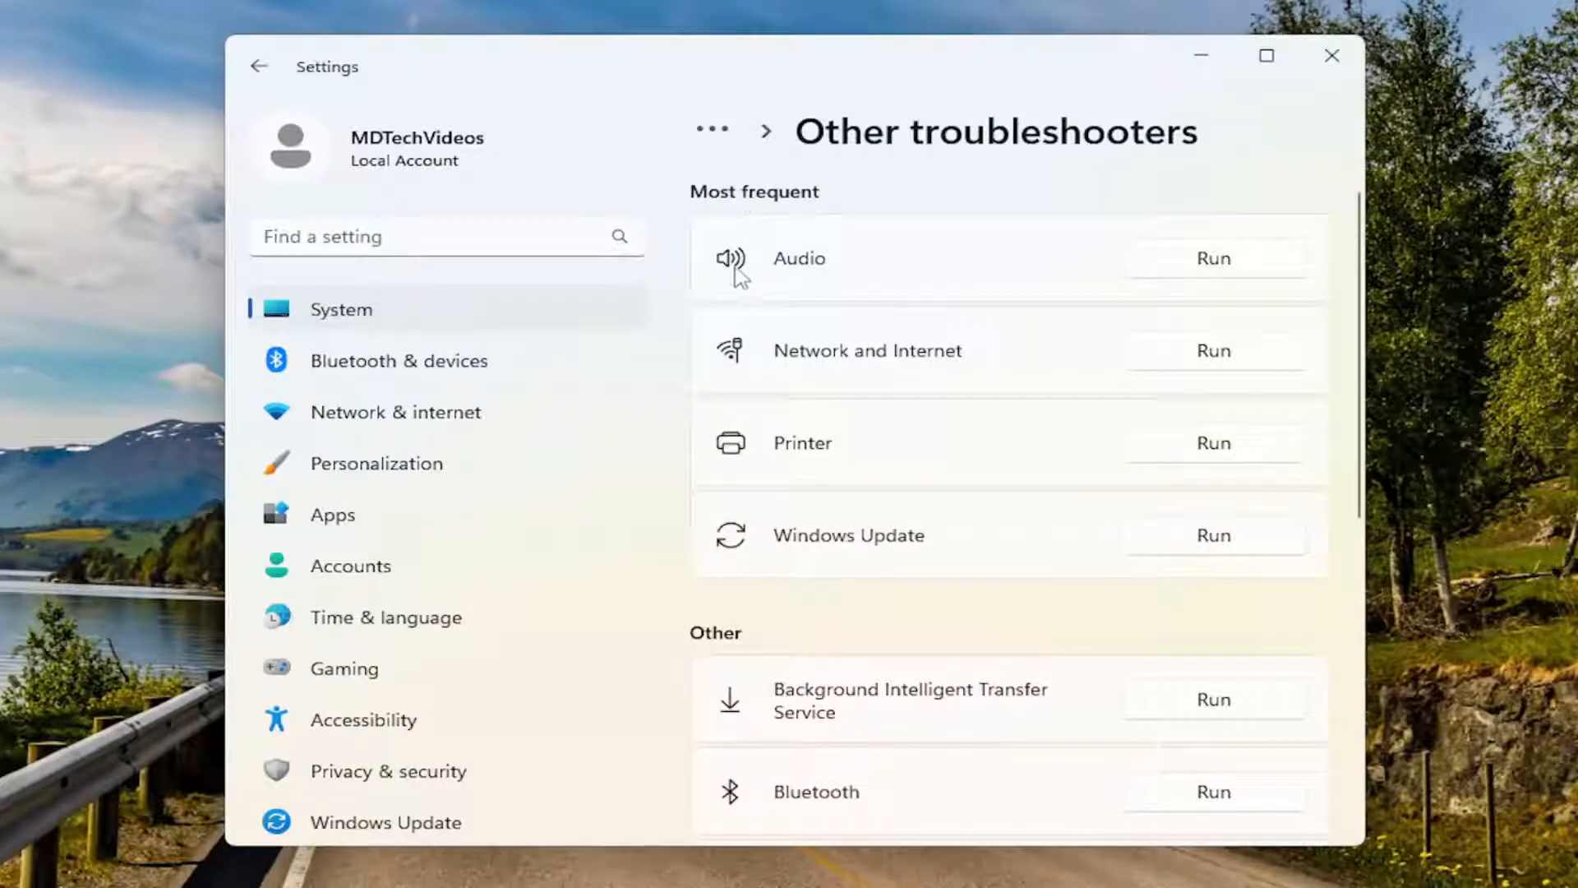
{"action": "left_click", "coordinate": [1212, 257]}
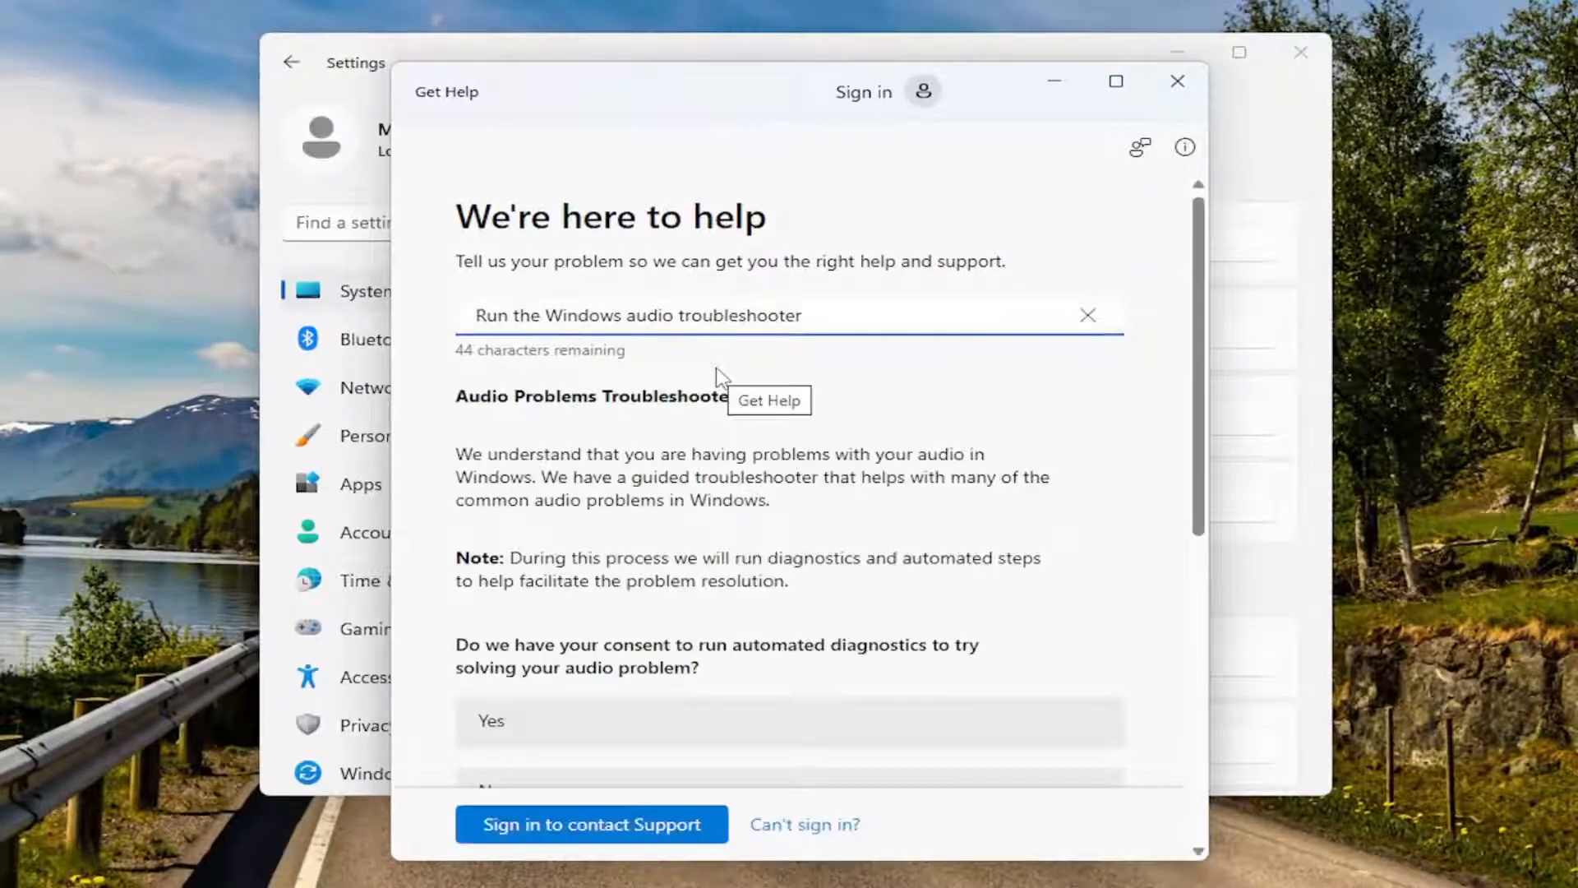
Consent to automated audio diagnostics in Get Help and let the troubleshooter finish
{"action": "scroll", "scroll_direction": "down", "scroll_amount": 3}
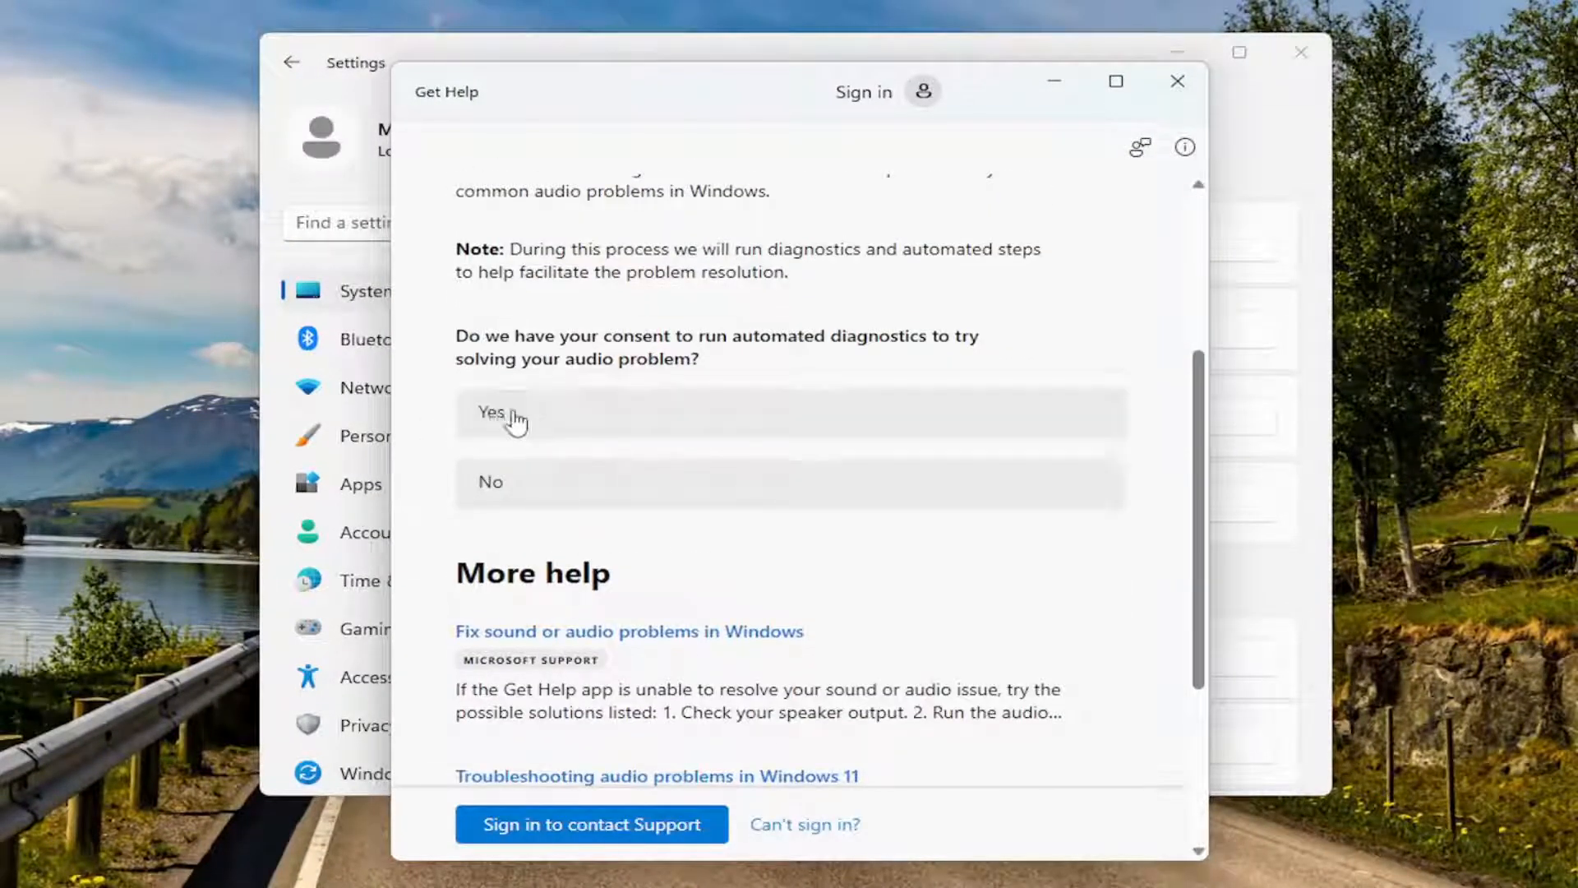
{"action": "left_click", "coordinate": [493, 413]}
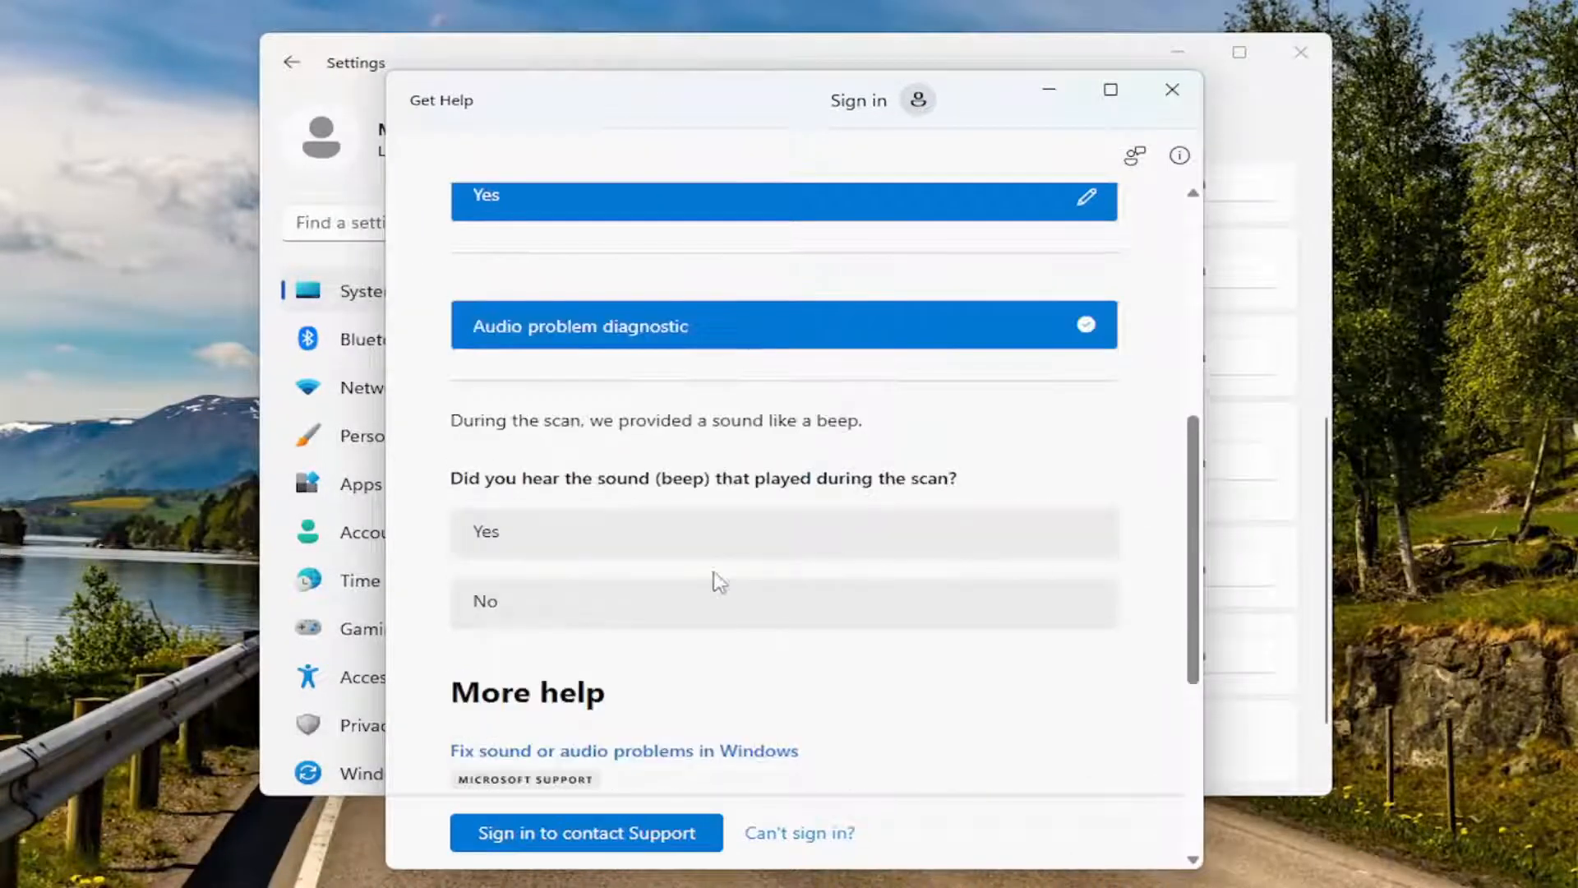
{"action": "mouse_move", "coordinate": [501, 614]}
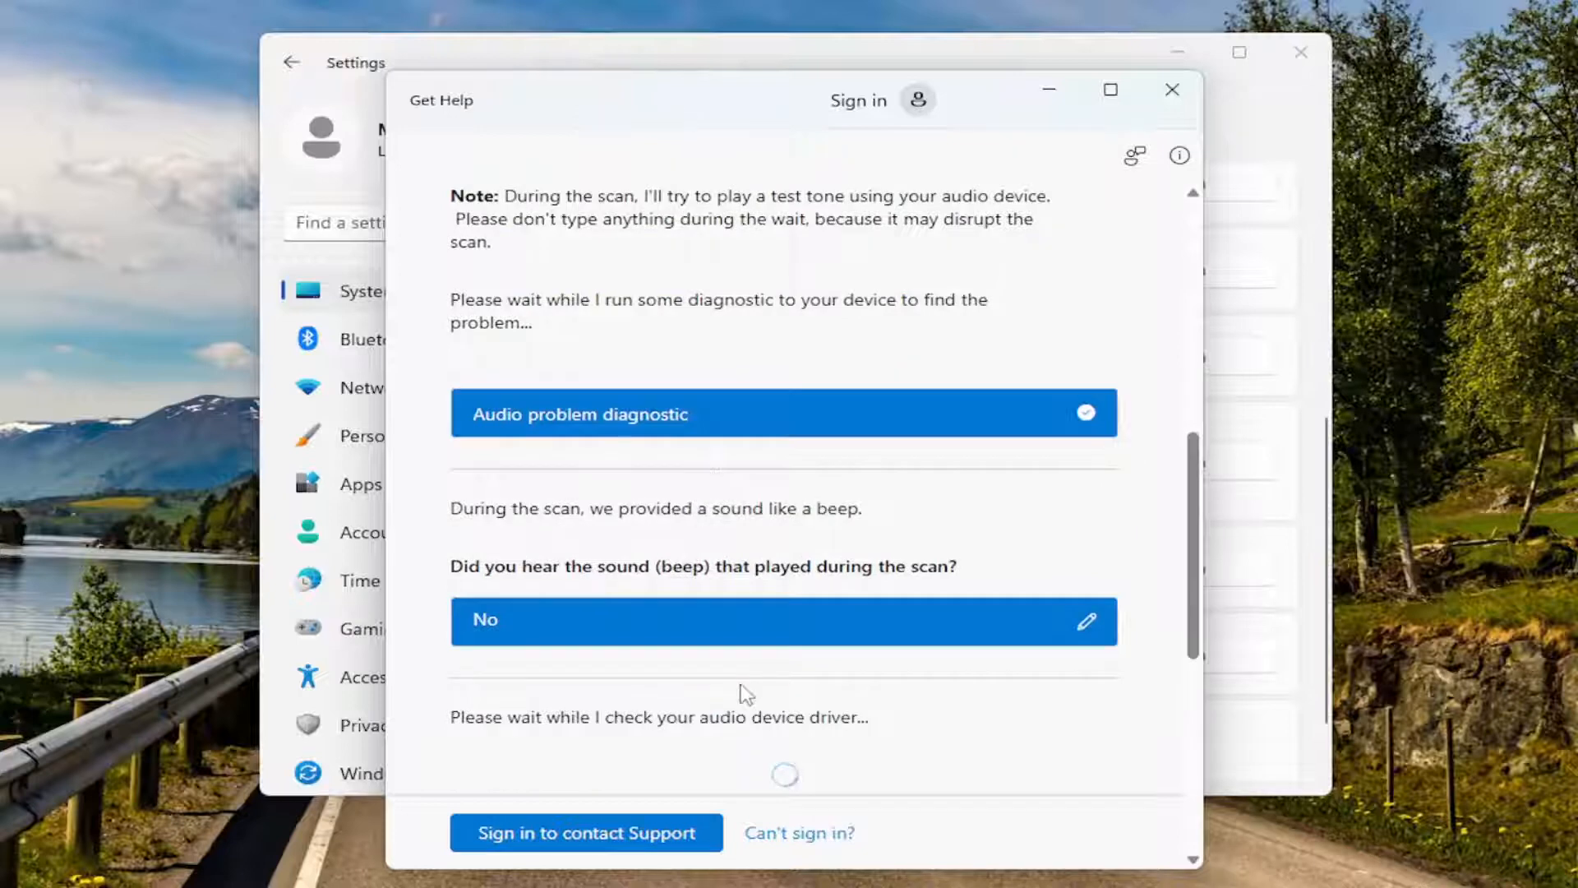
{"action": "scroll", "scroll_direction": "down", "scroll_amount": 3}
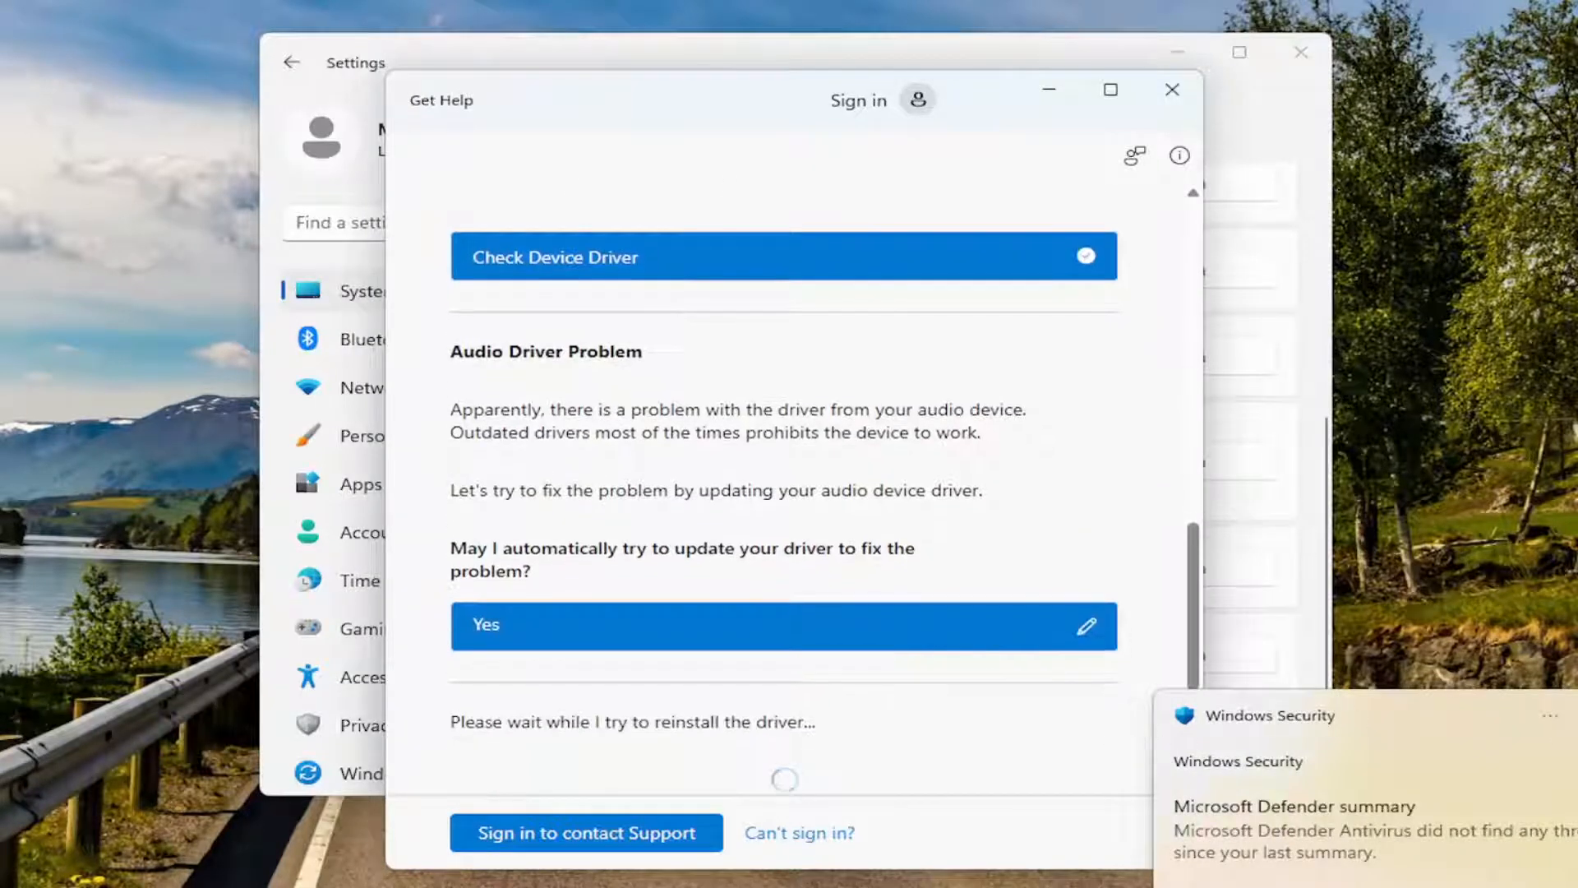
{"action": "scroll", "scroll_direction": "down", "scroll_amount": 3}
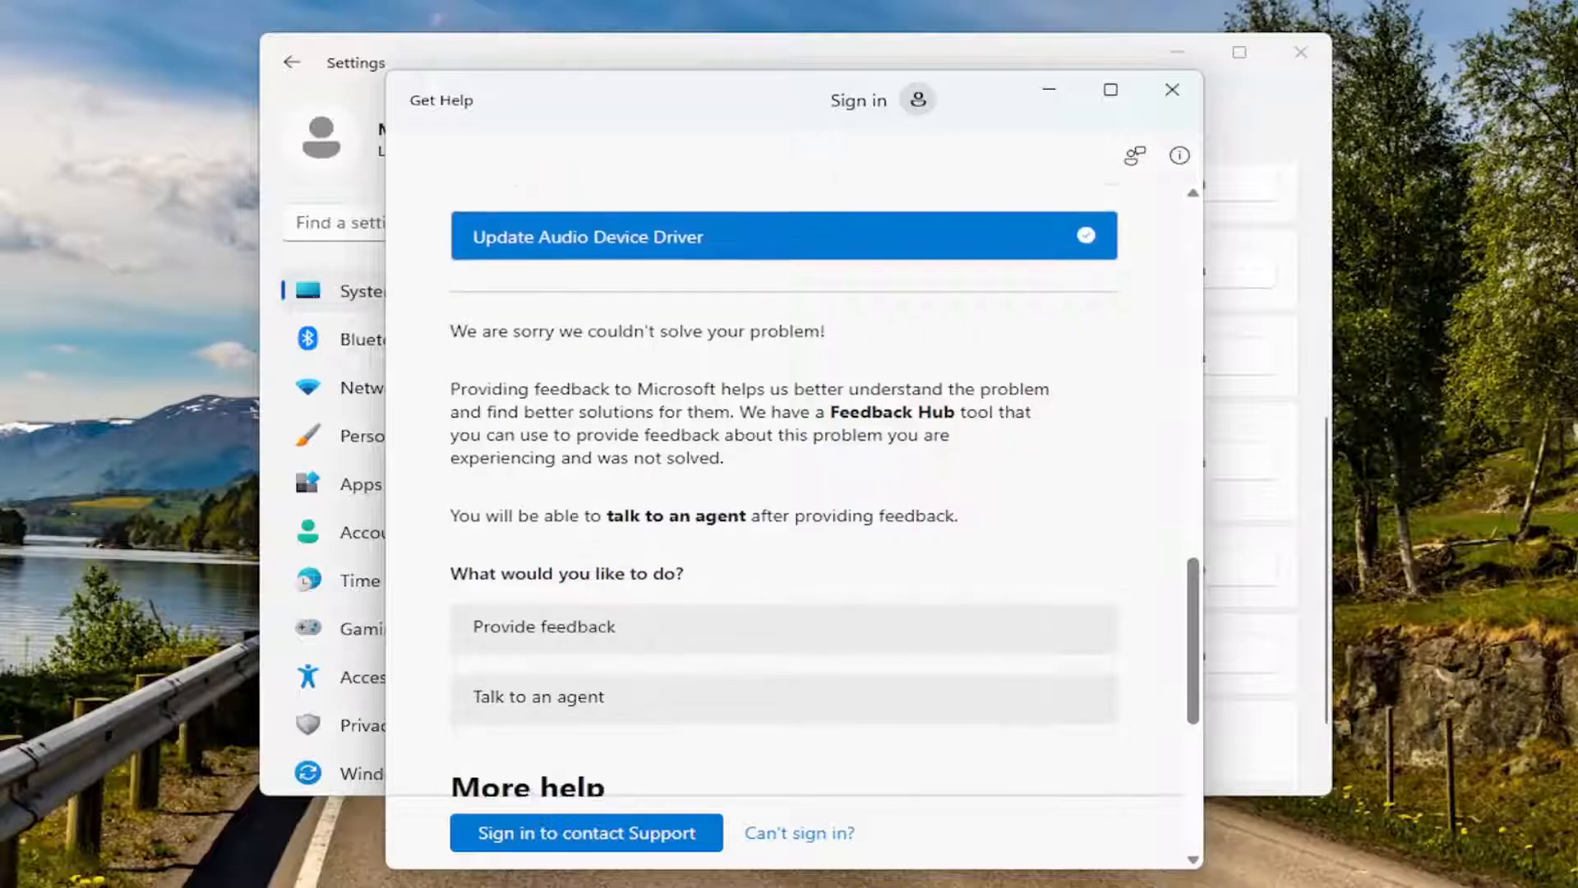
{"action": "left_click", "coordinate": [1170, 89]}
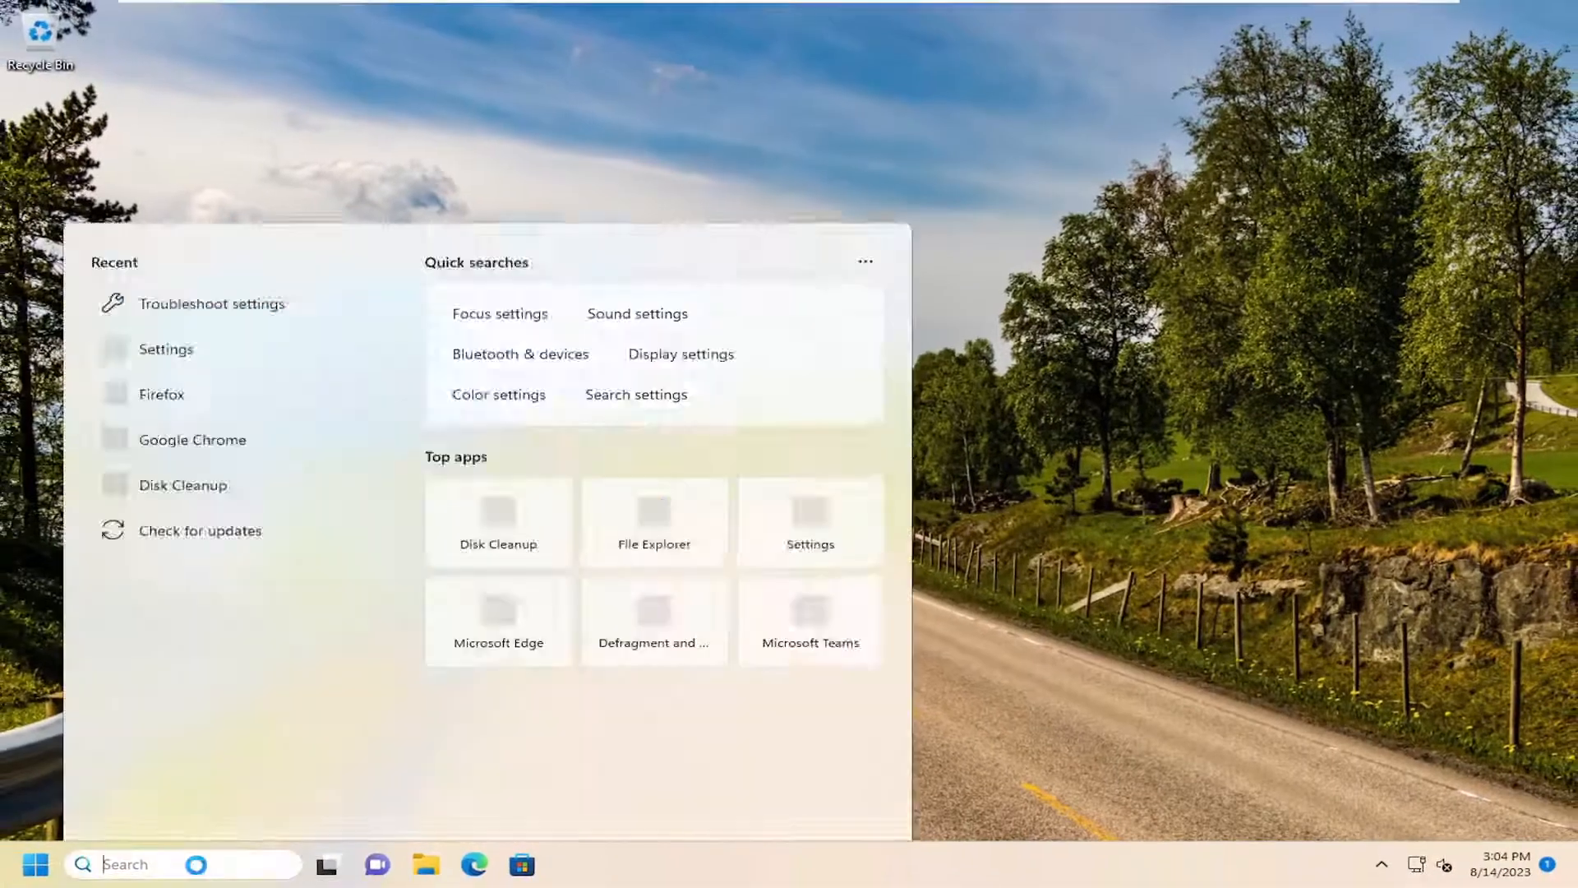
Open Device Manager, show hidden devices, and open High Definition Audio Device properties
{"action": "type", "text": "device manager"}
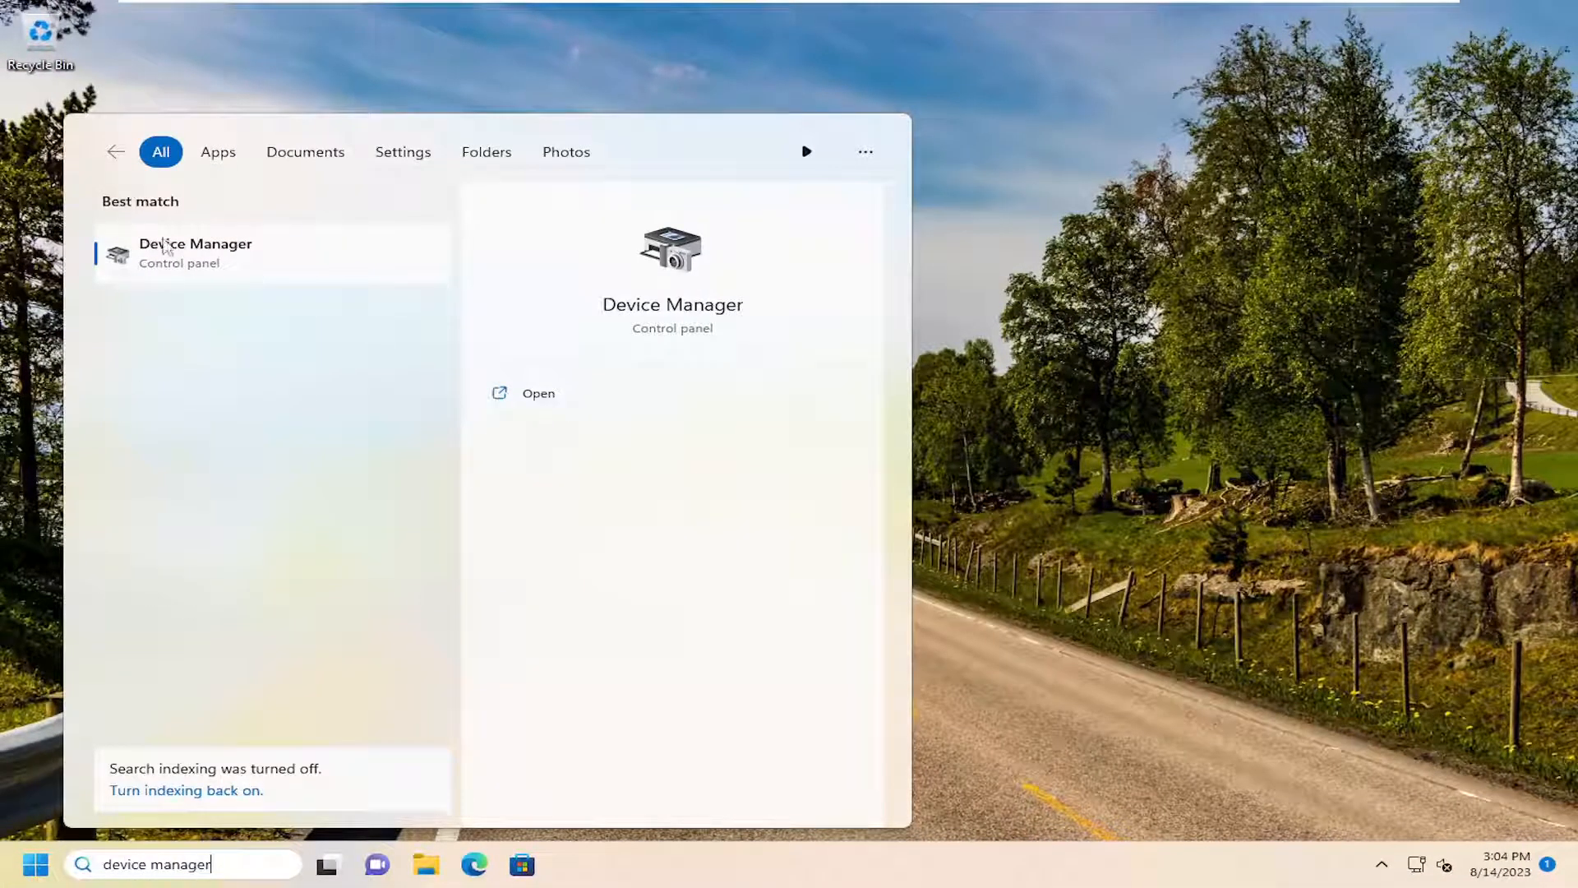
{"action": "left_click", "coordinate": [538, 392]}
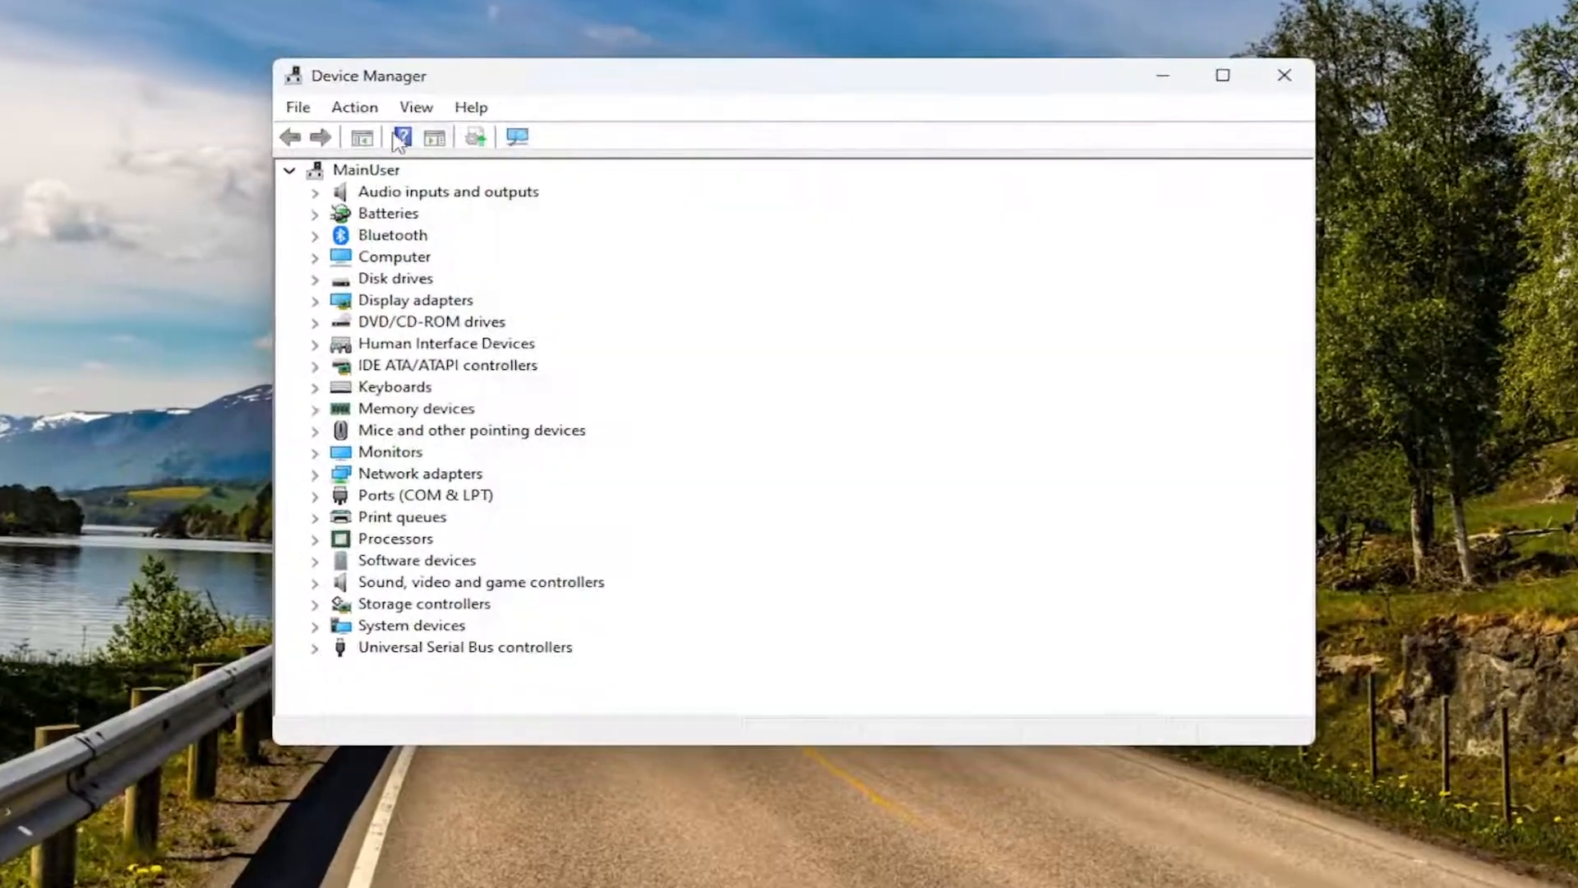
{"action": "left_click", "coordinate": [416, 107]}
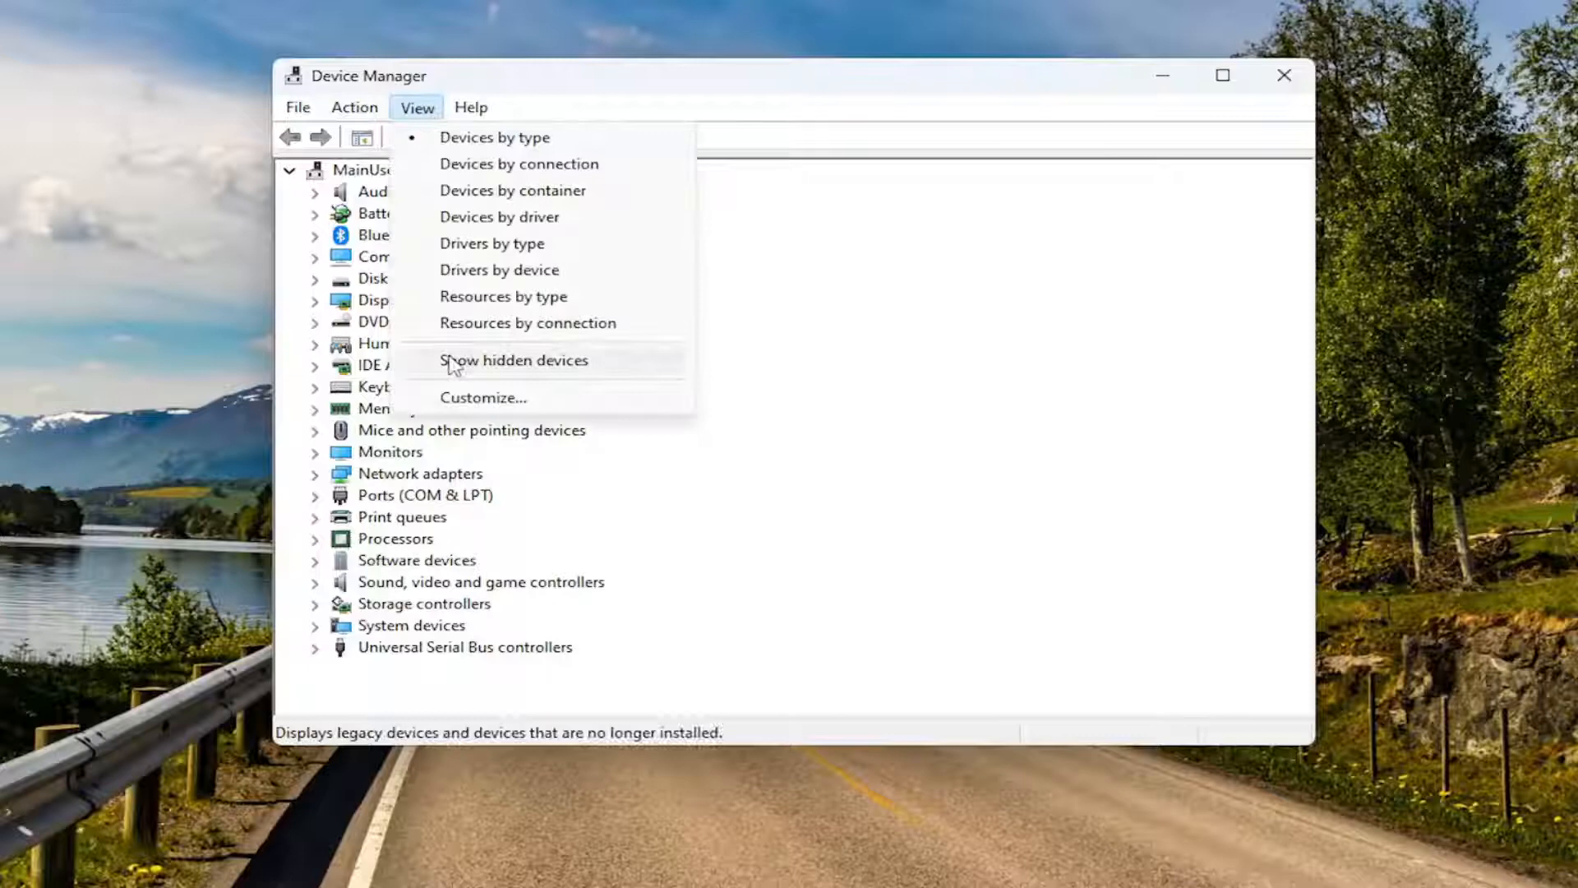
{"action": "left_click", "coordinate": [512, 359]}
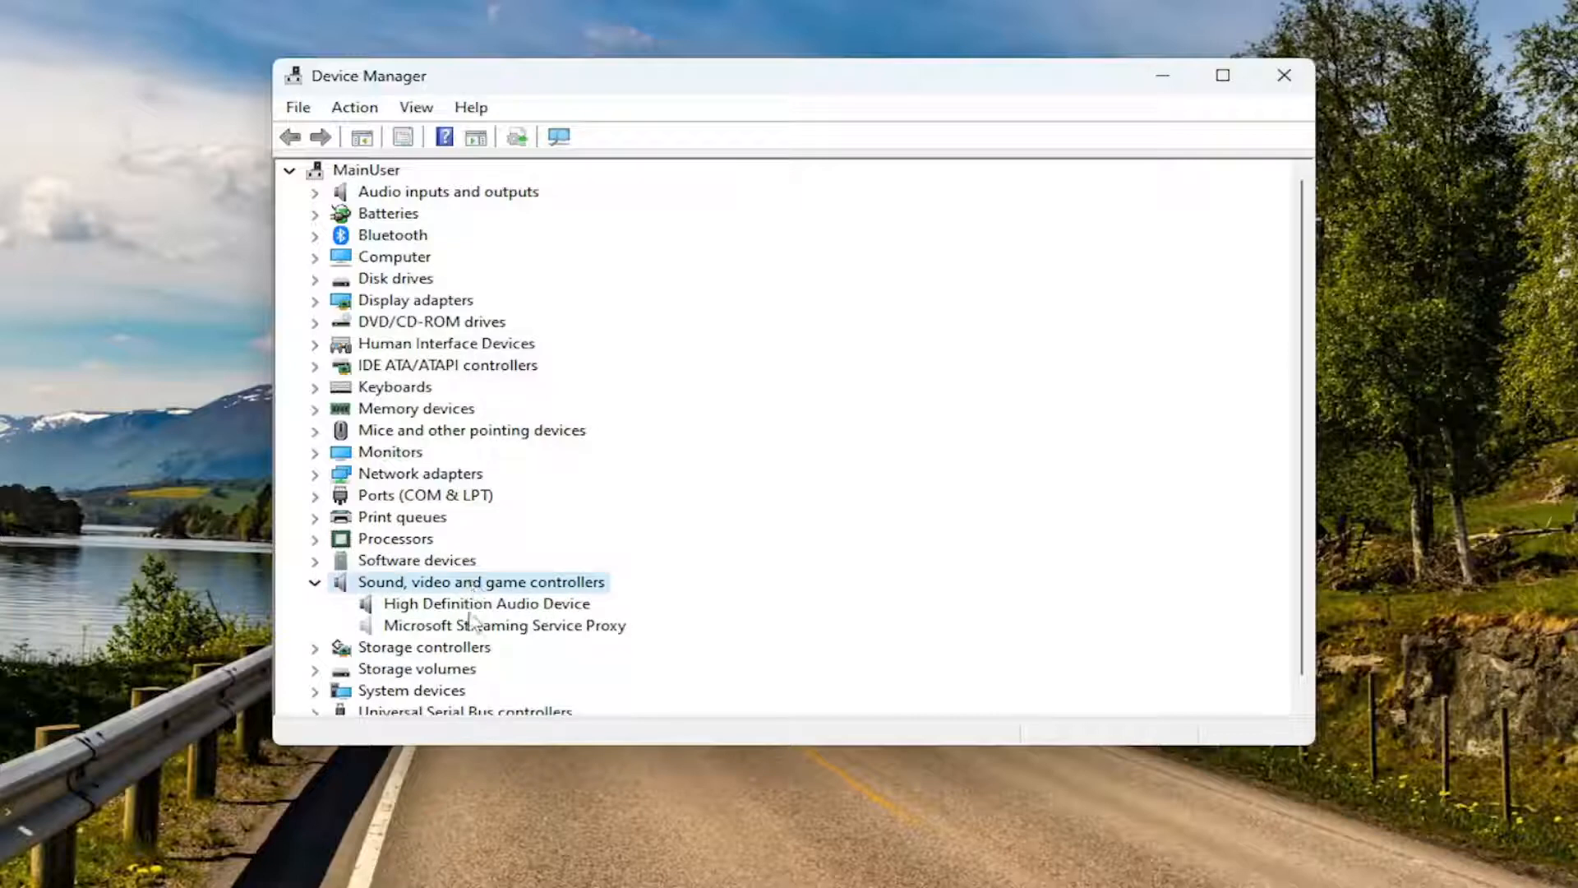
{"action": "left_click", "coordinate": [504, 624]}
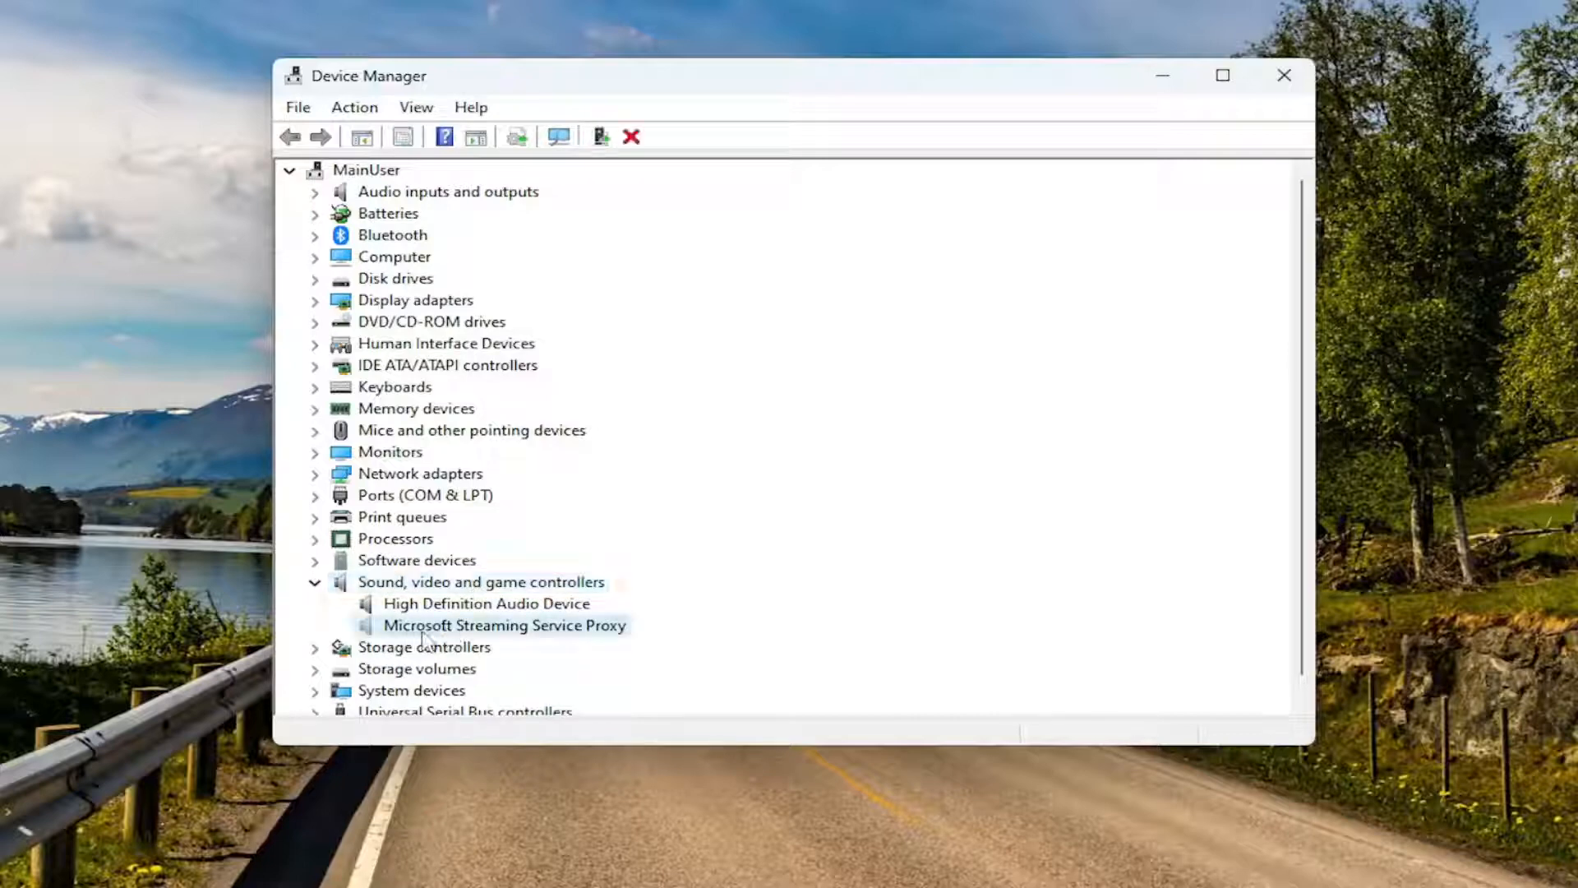
{"action": "double_click", "coordinate": [486, 603]}
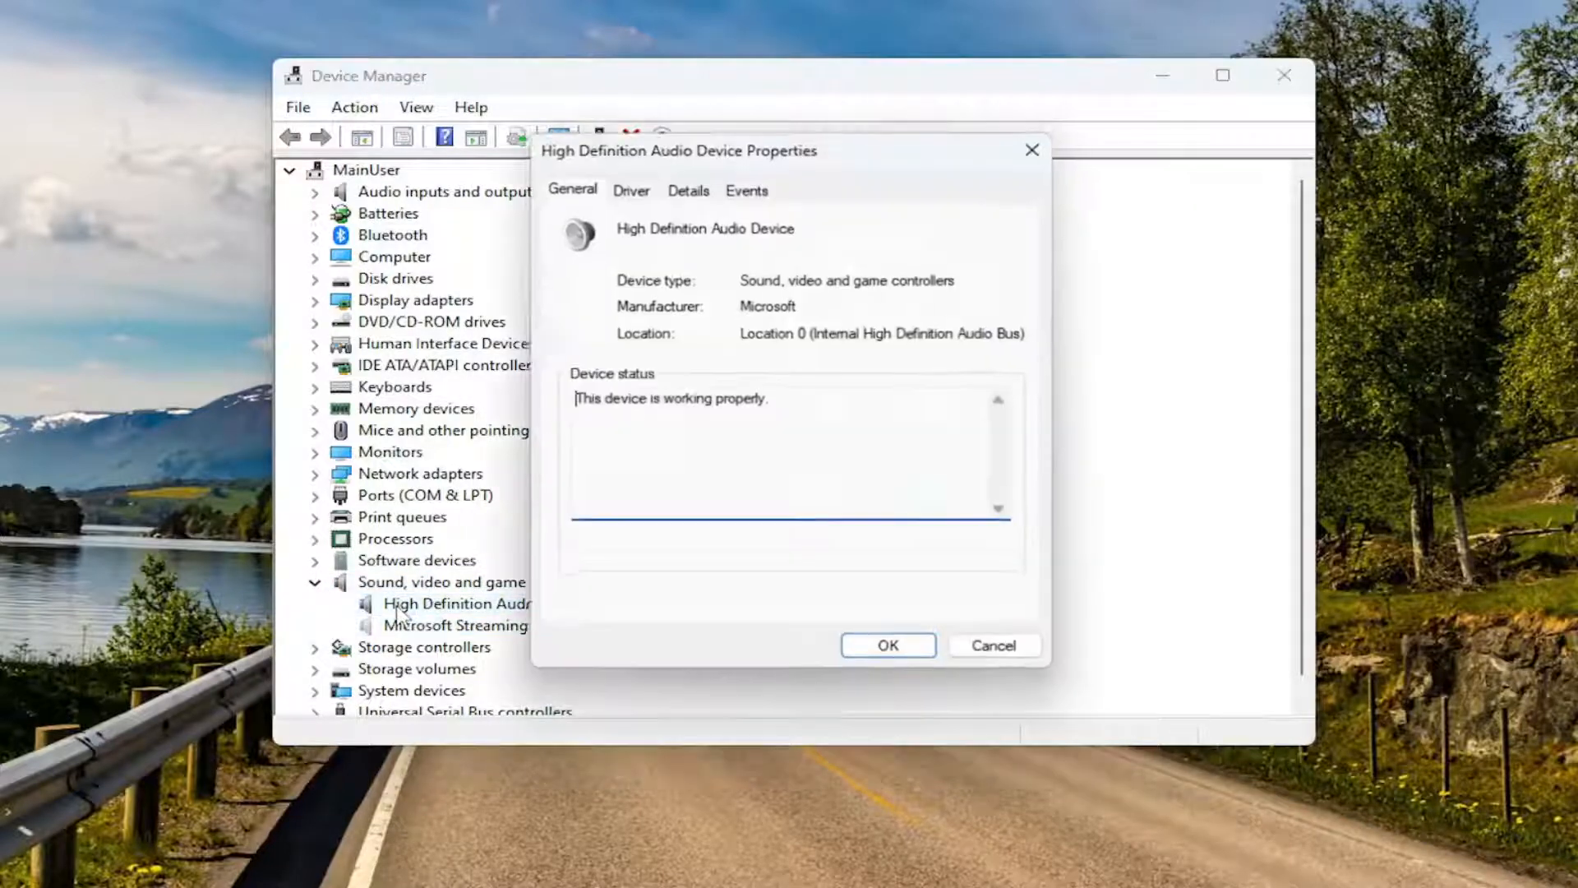
Reinstall the High Definition Audio Device driver from the computer's compatible driver list
{"action": "left_click", "coordinate": [631, 187]}
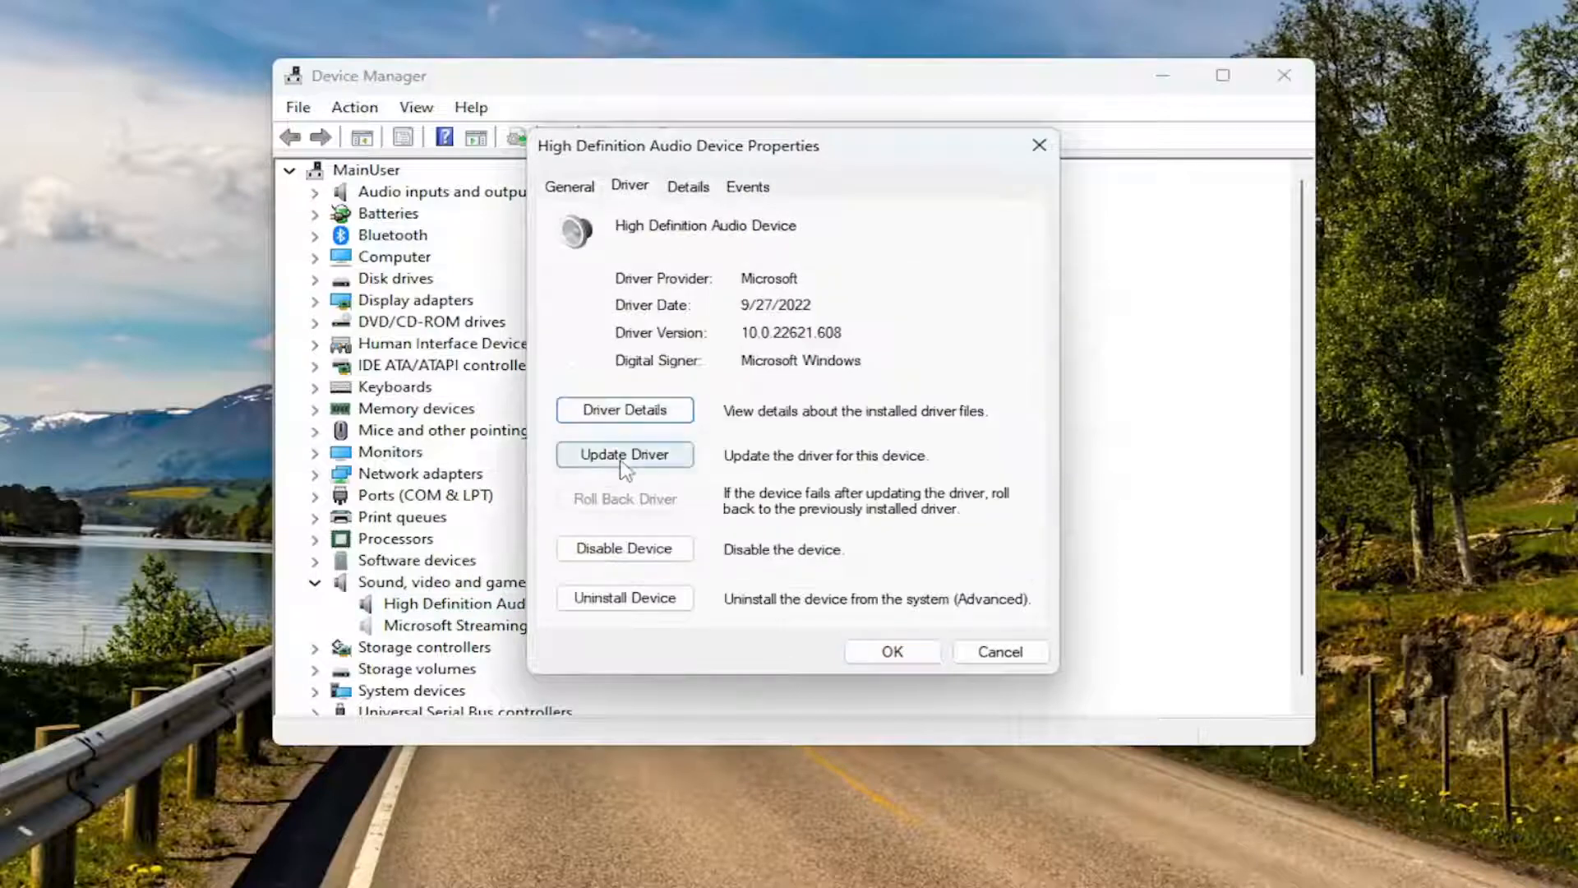
{"action": "left_click", "coordinate": [624, 454]}
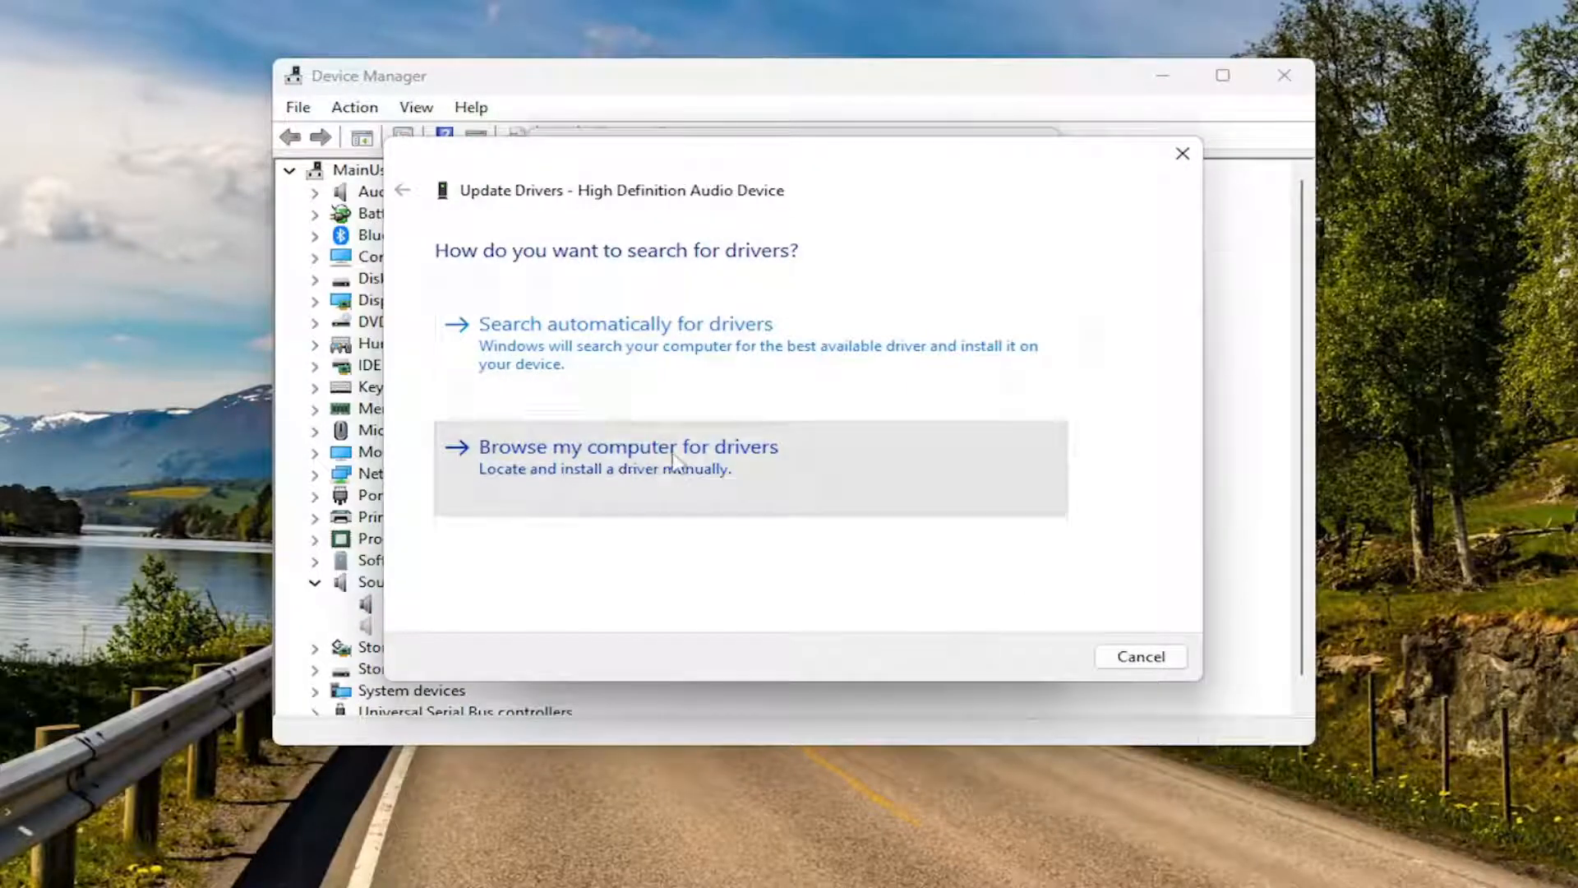
{"action": "left_click", "coordinate": [626, 446]}
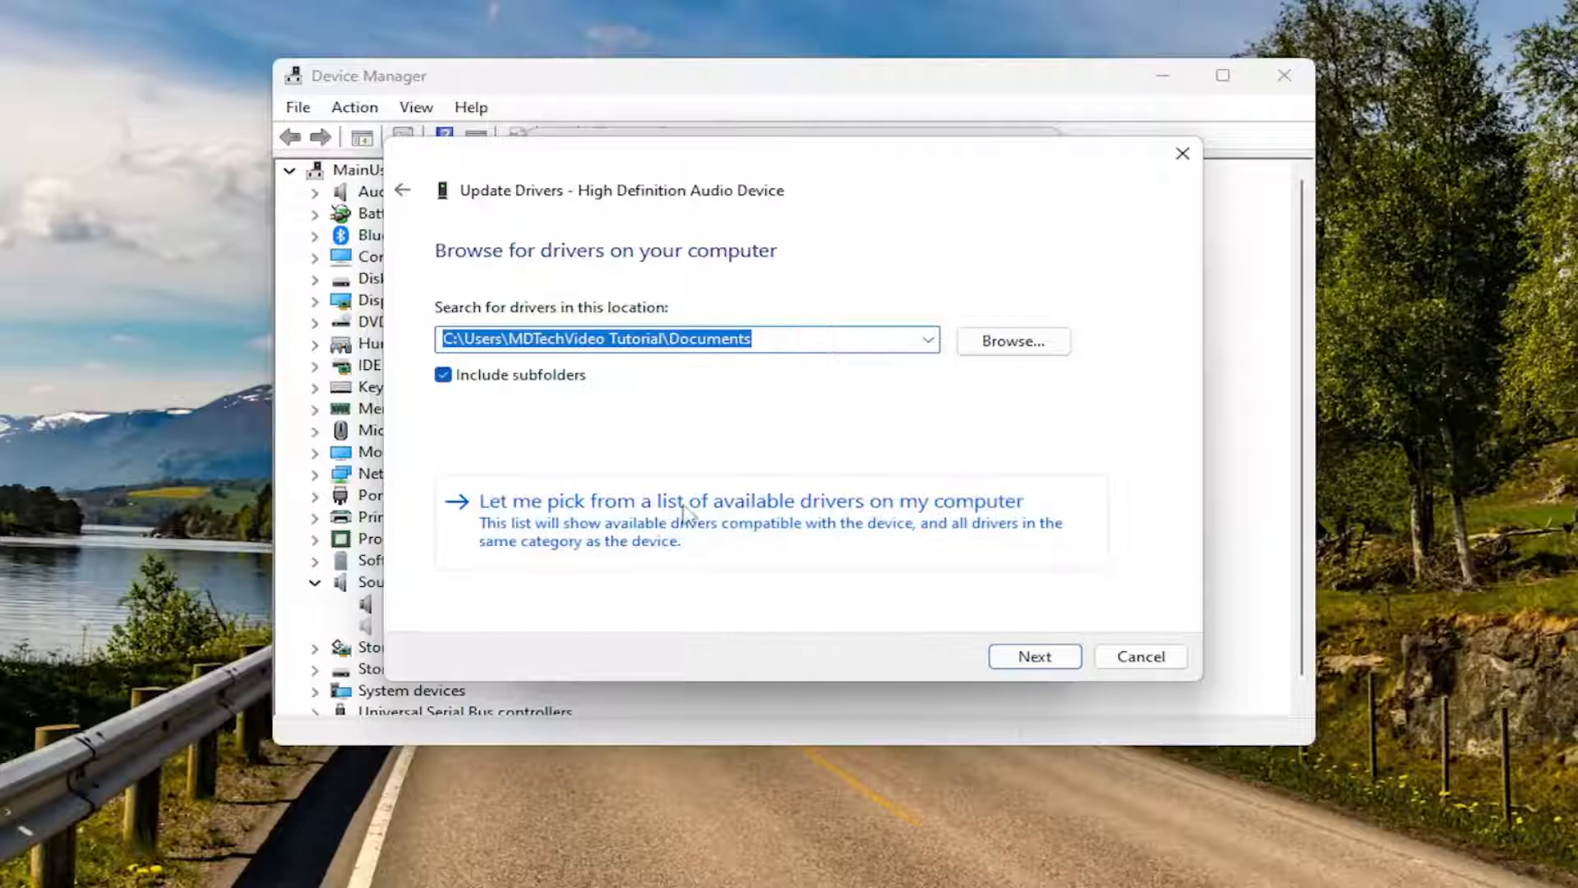
{"action": "left_click", "coordinate": [750, 501]}
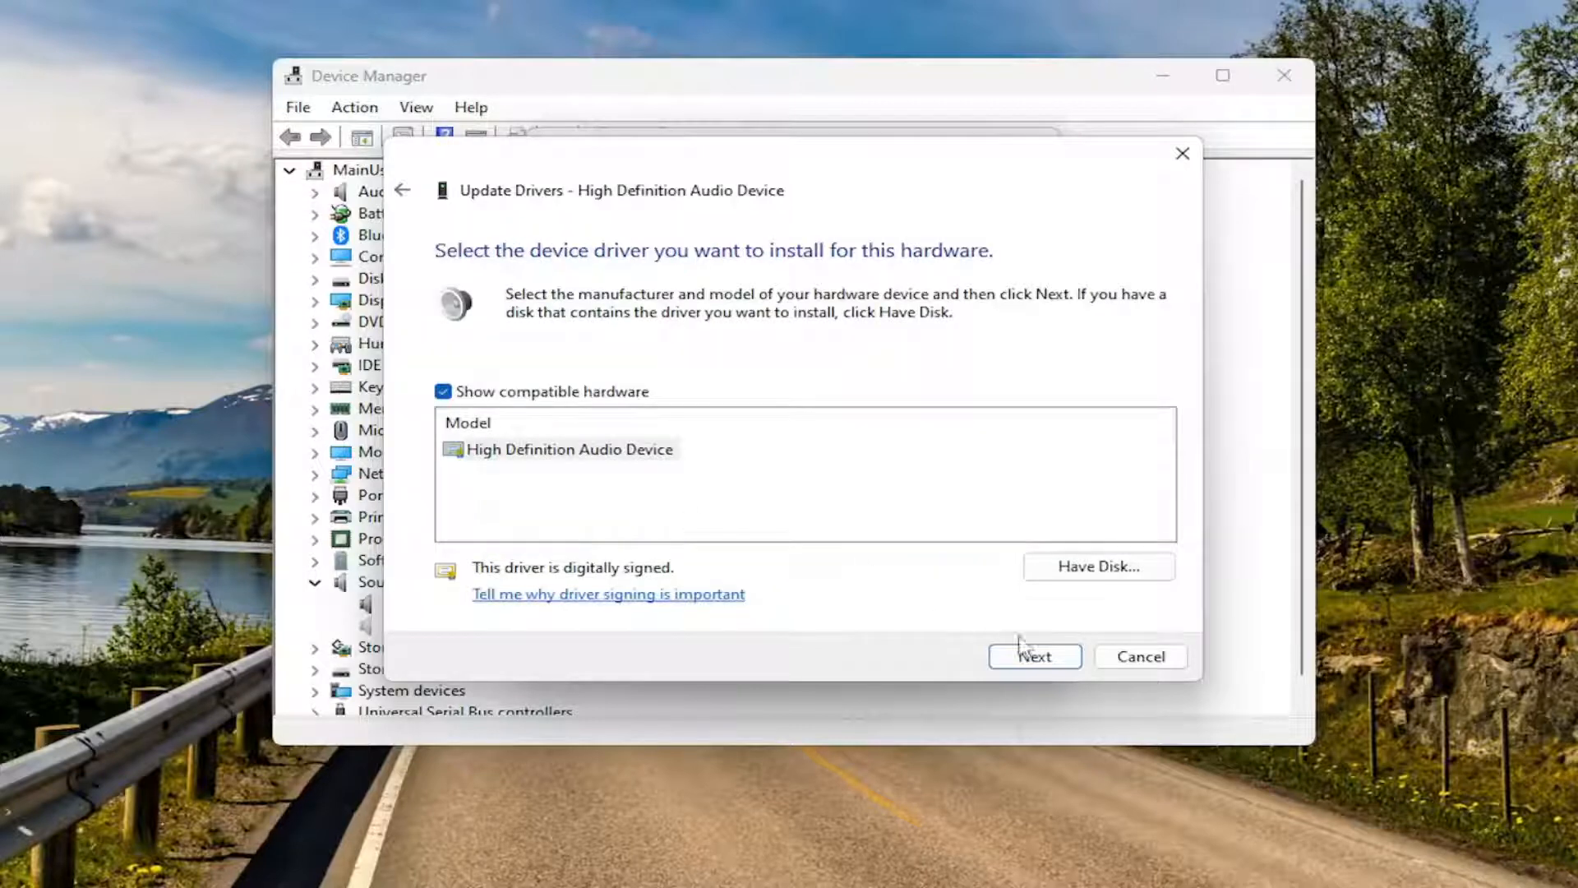
{"action": "left_click", "coordinate": [1034, 655]}
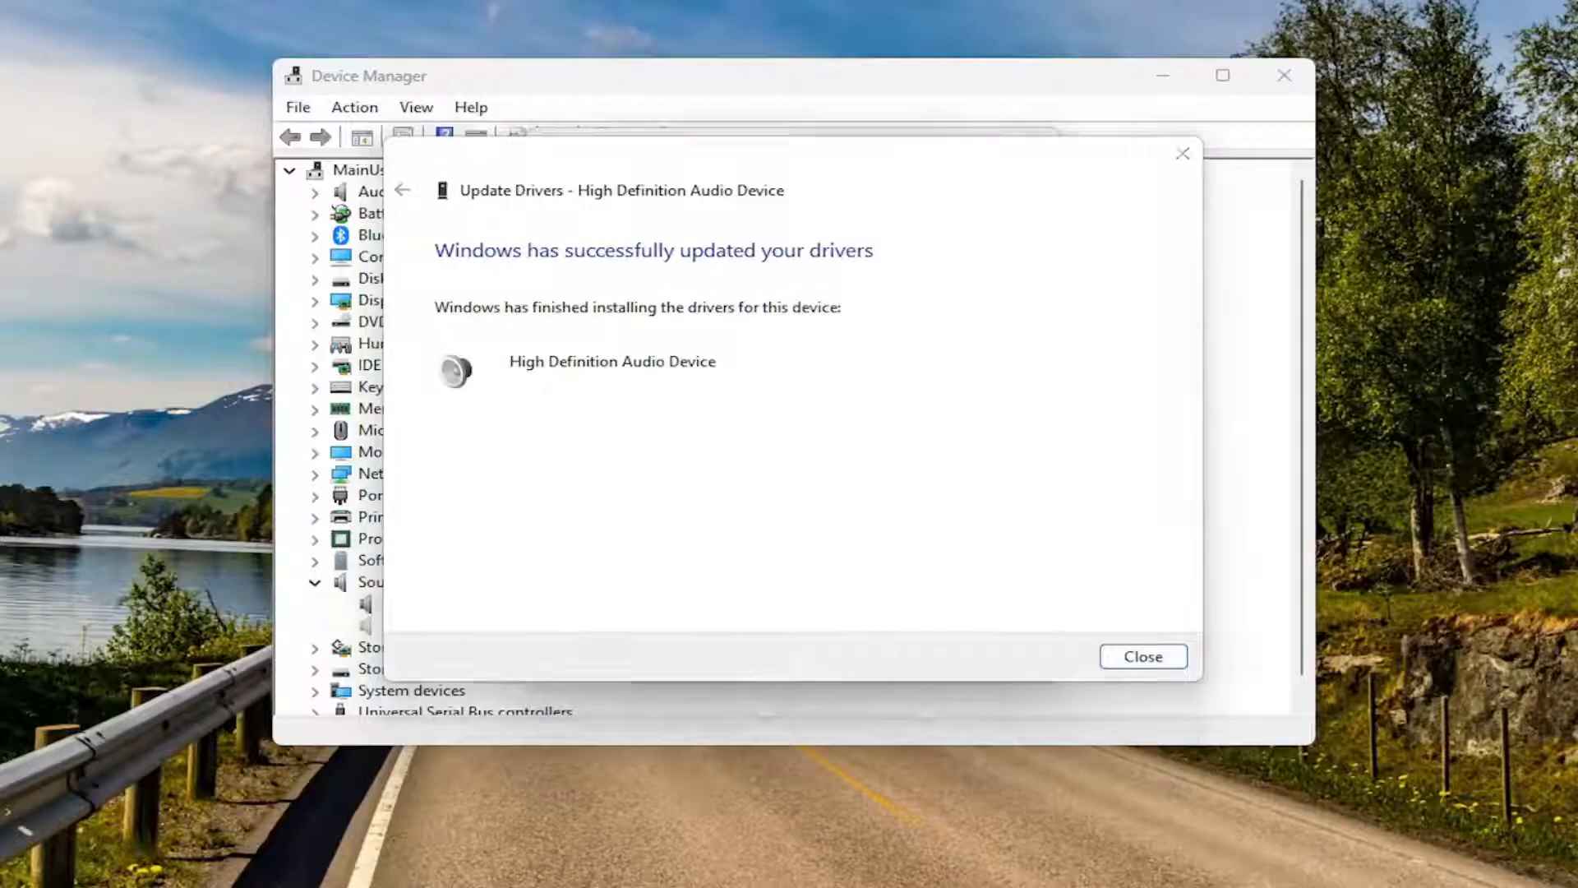
Check the quick settings Bluetooth device list, then close the finished driver wizard
{"action": "left_click", "coordinate": [1550, 861]}
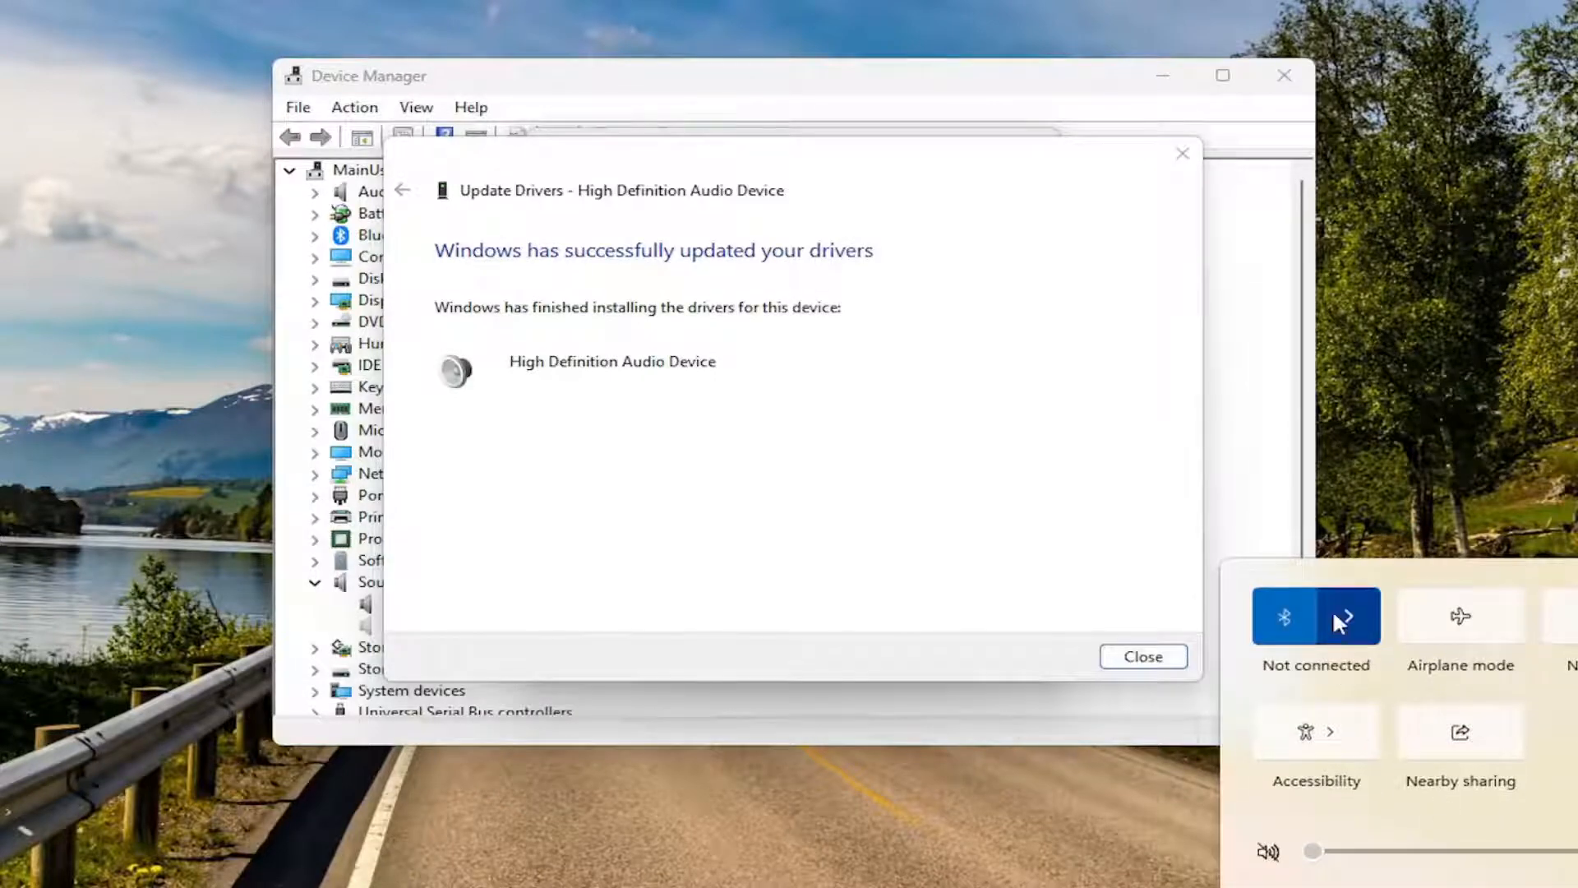
{"action": "left_click", "coordinate": [1344, 617]}
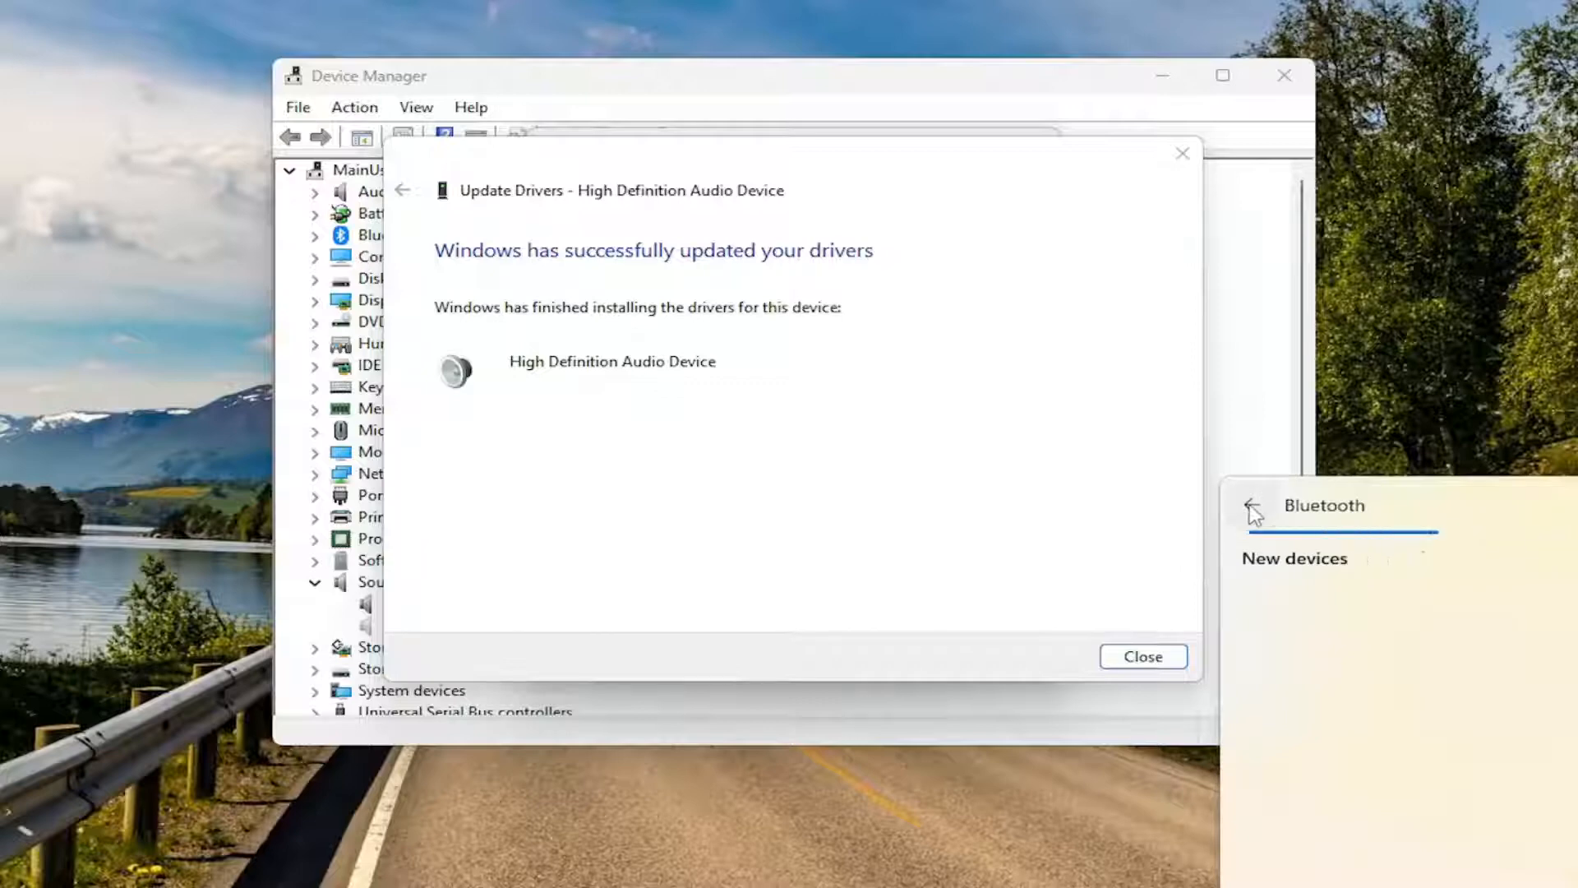
{"action": "left_click", "coordinate": [1252, 506]}
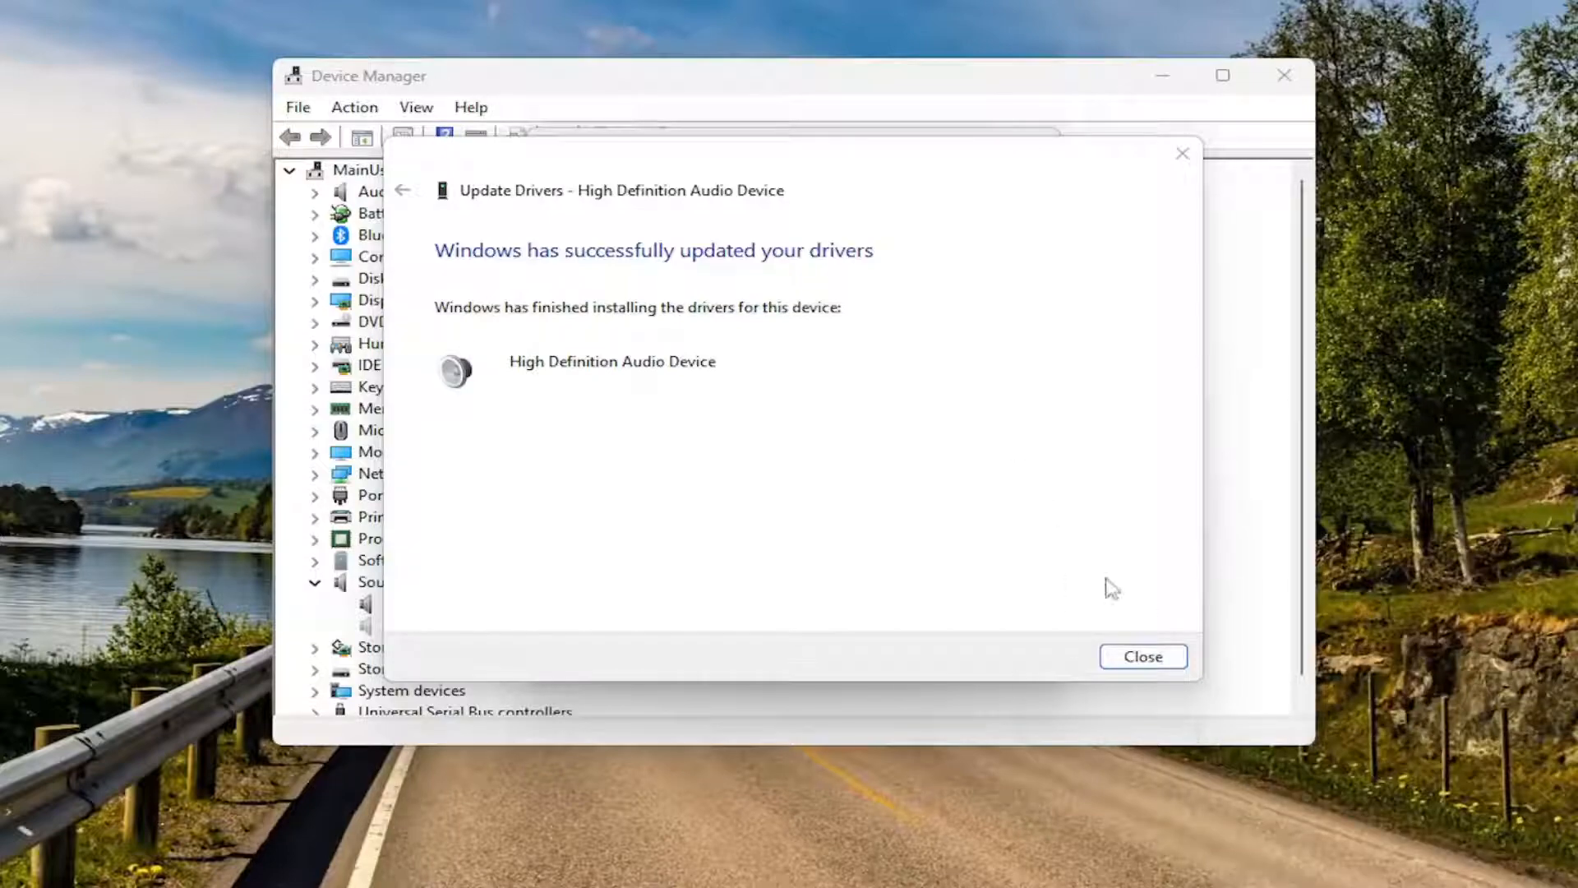
{"action": "left_click", "coordinate": [1143, 656]}
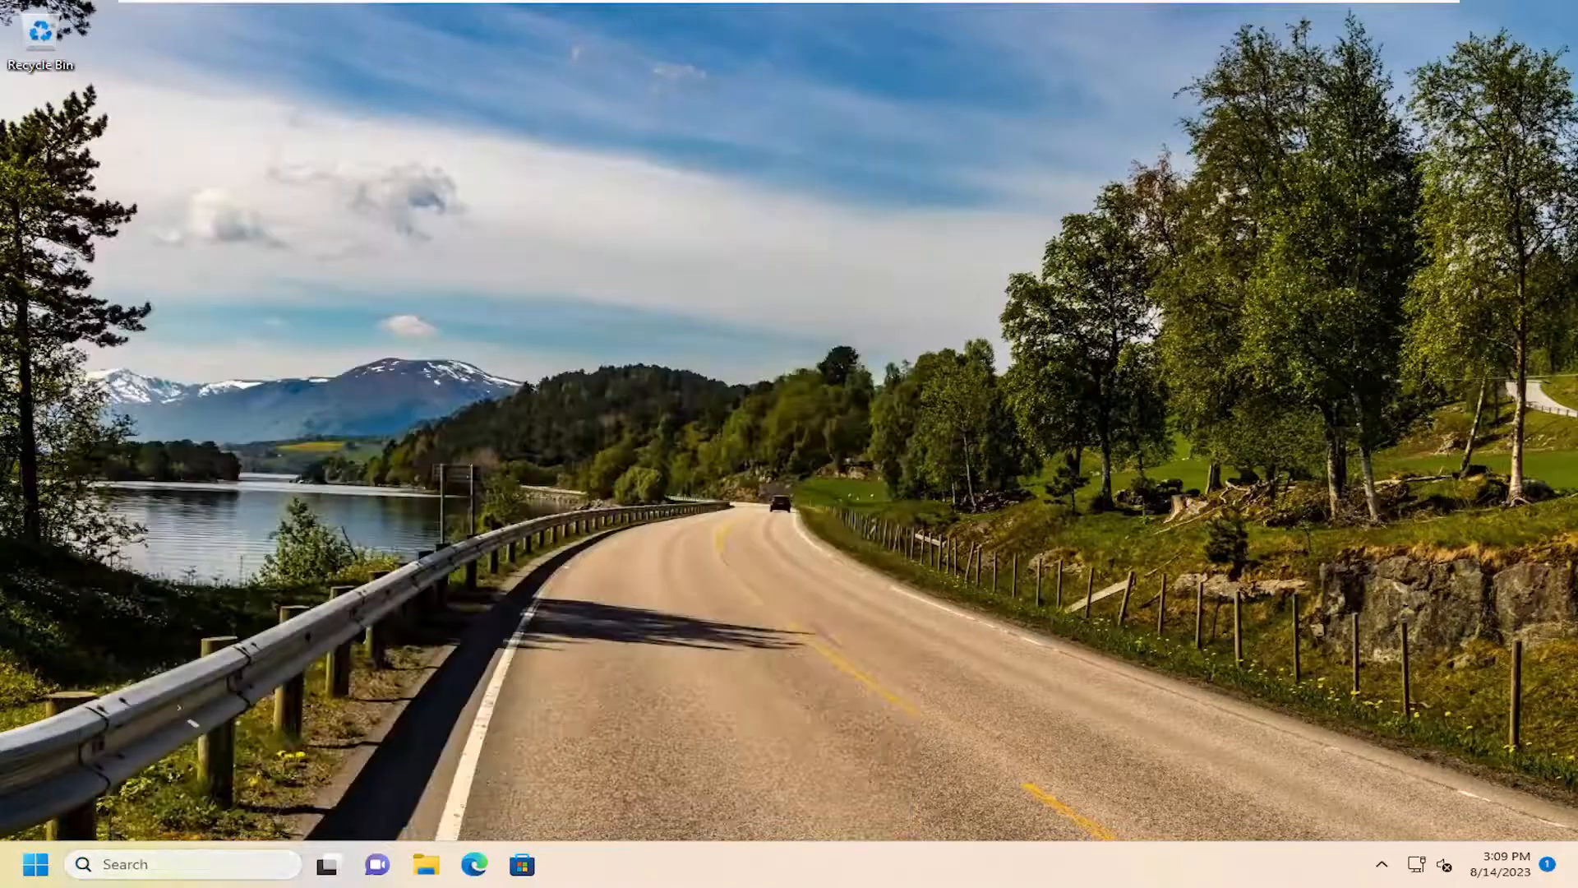
Open Control Panel, view all items as Large icons, and select Sound
{"action": "type", "text": "control panel"}
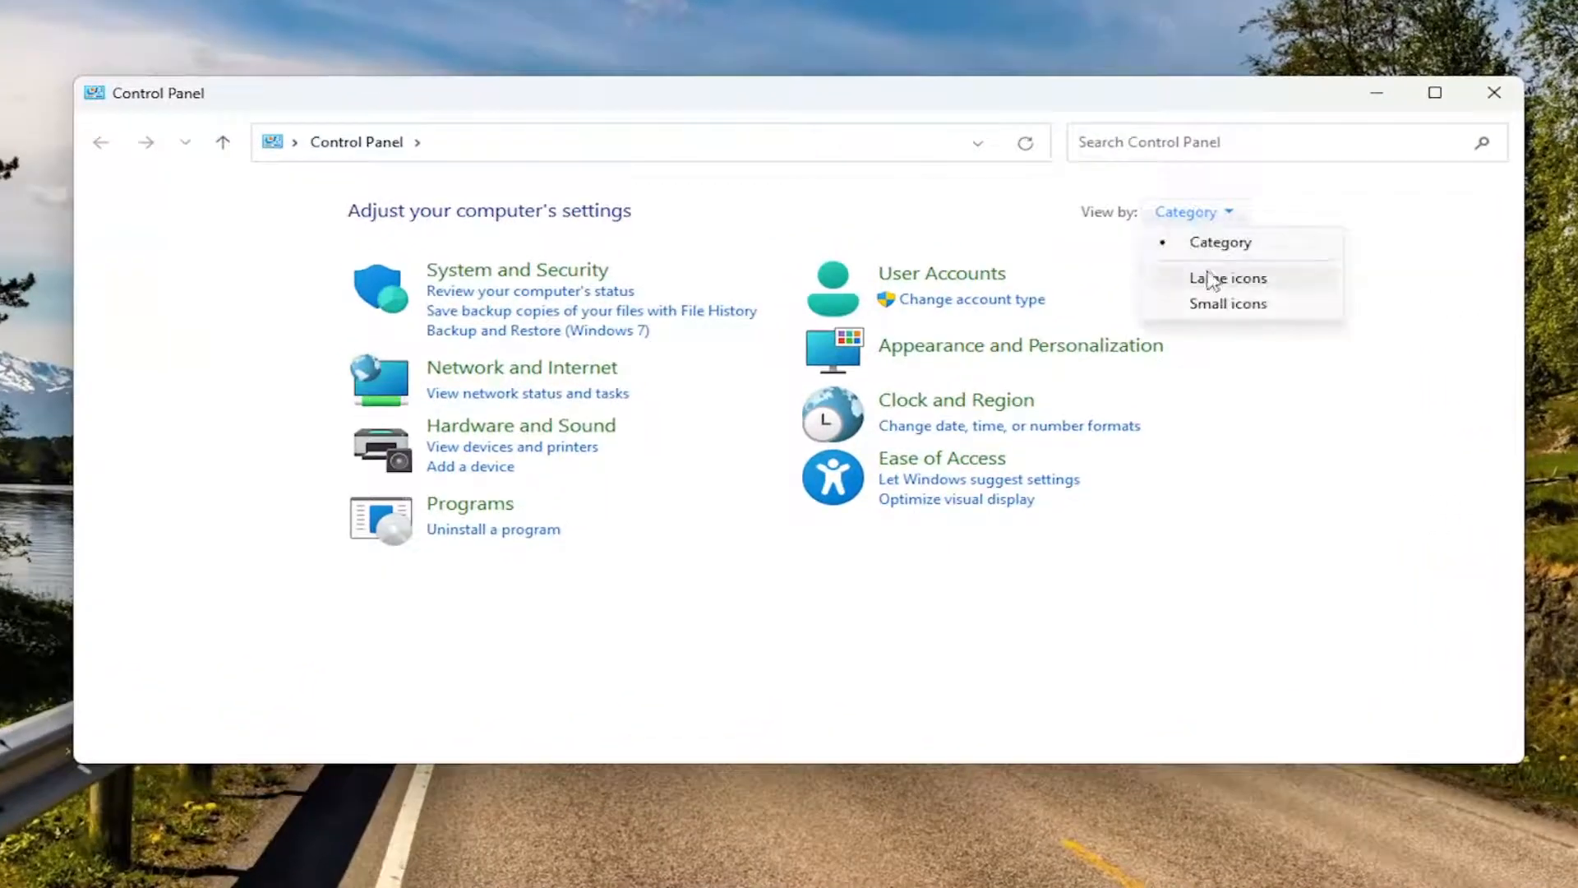
{"action": "left_click", "coordinate": [1227, 278]}
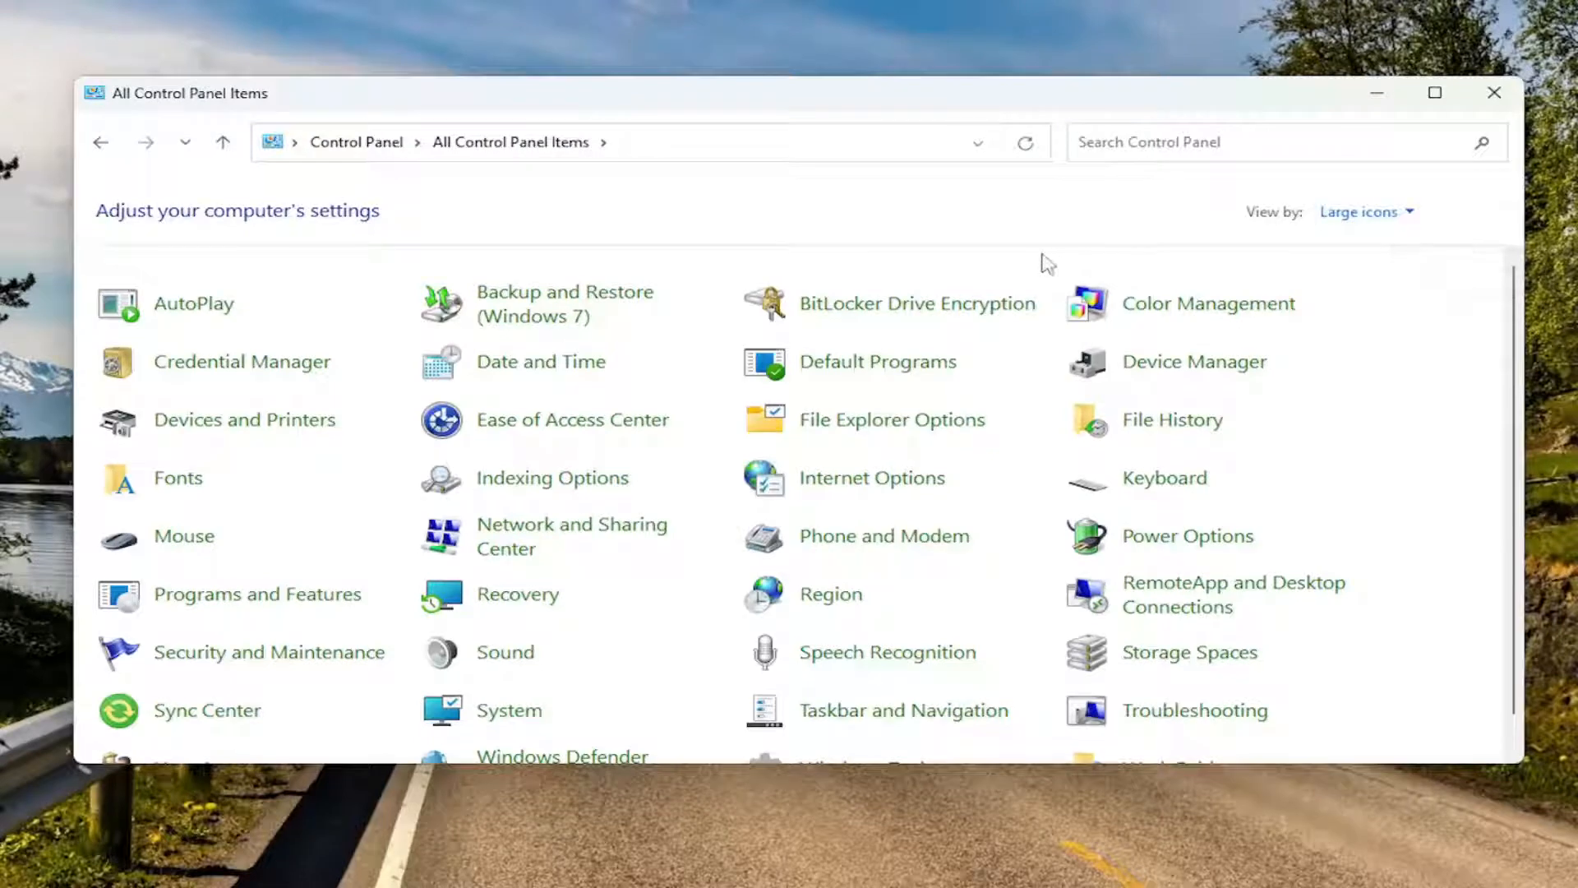
{"action": "mouse_move", "coordinate": [1023, 256]}
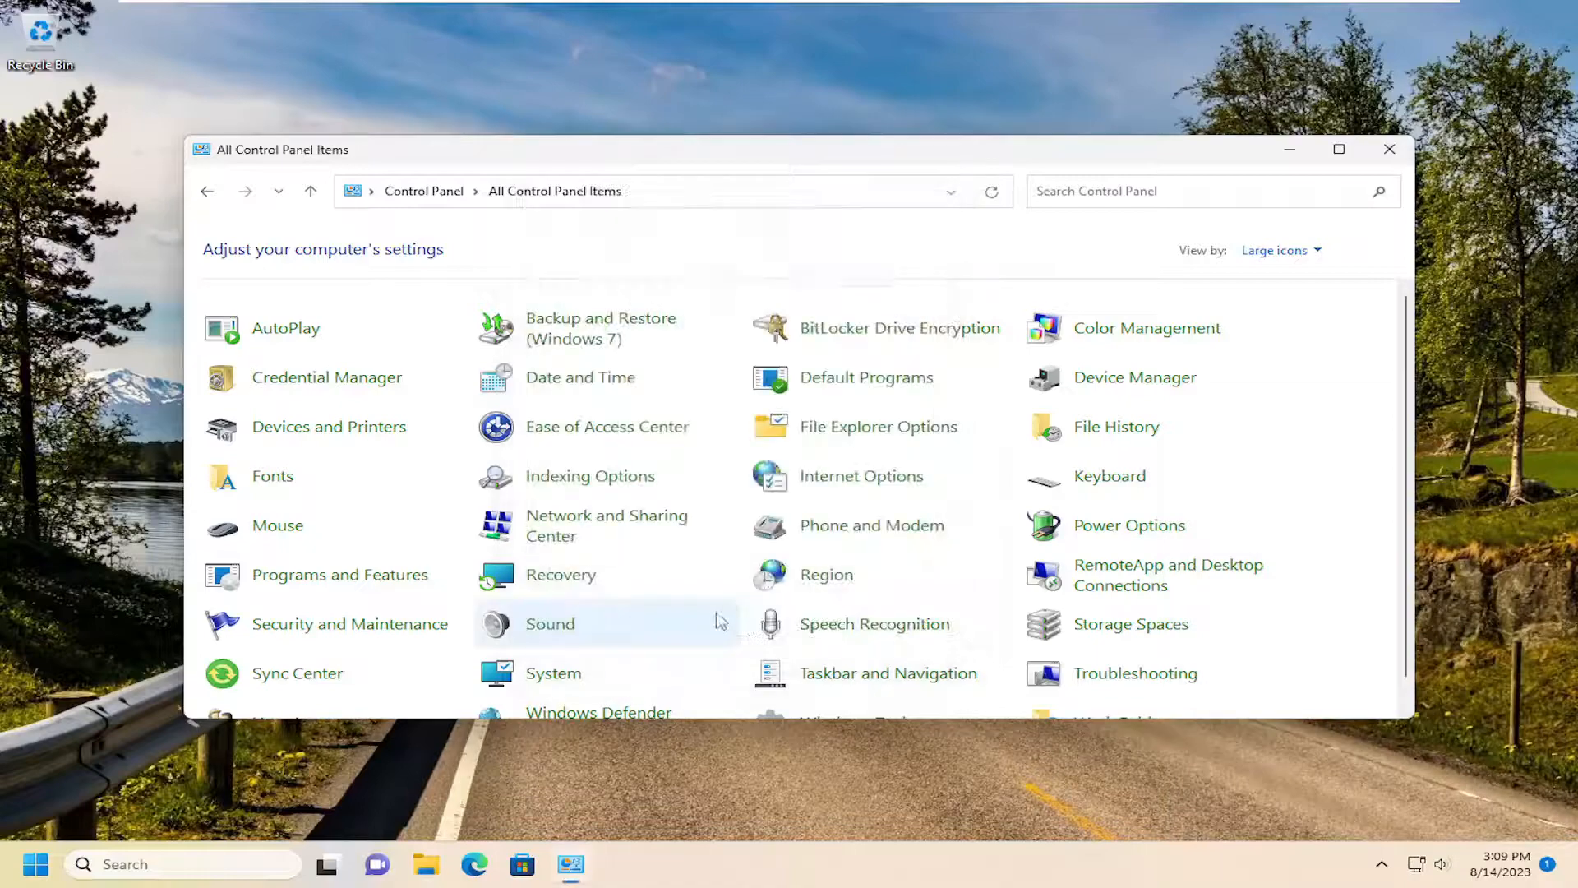
{"action": "left_click", "coordinate": [1389, 149]}
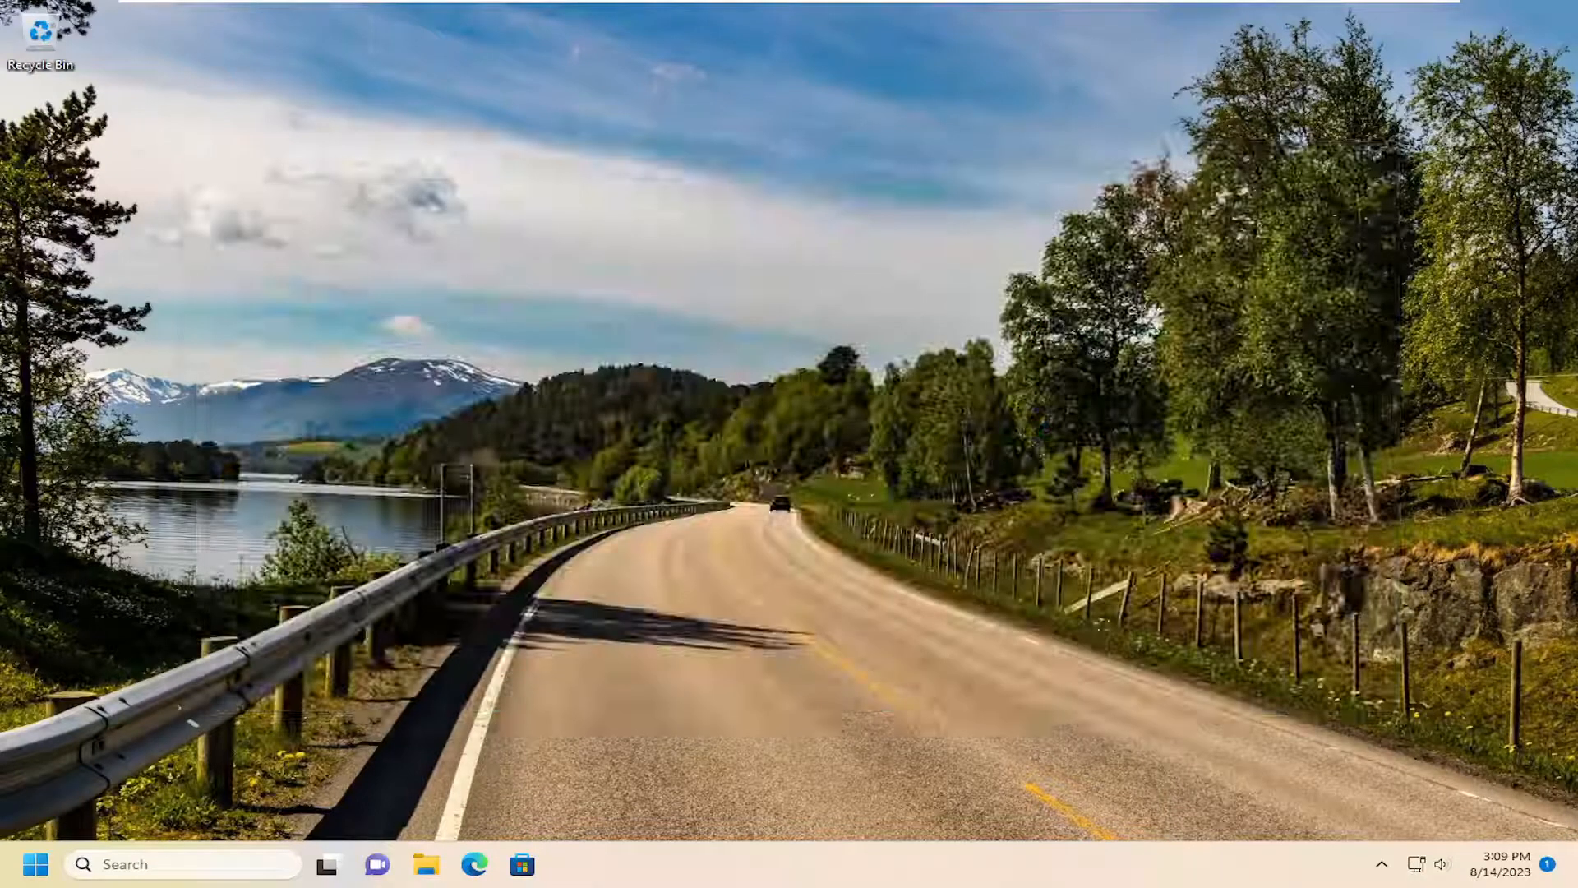